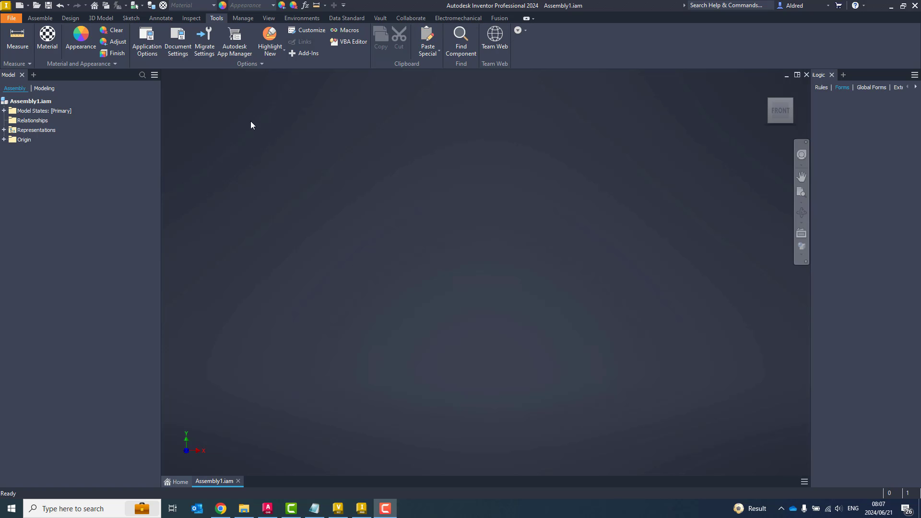
On the Assemble tab, expand the Place drop-down to reveal Place from Content Center.
{"action": "left_click", "coordinate": [40, 18]}
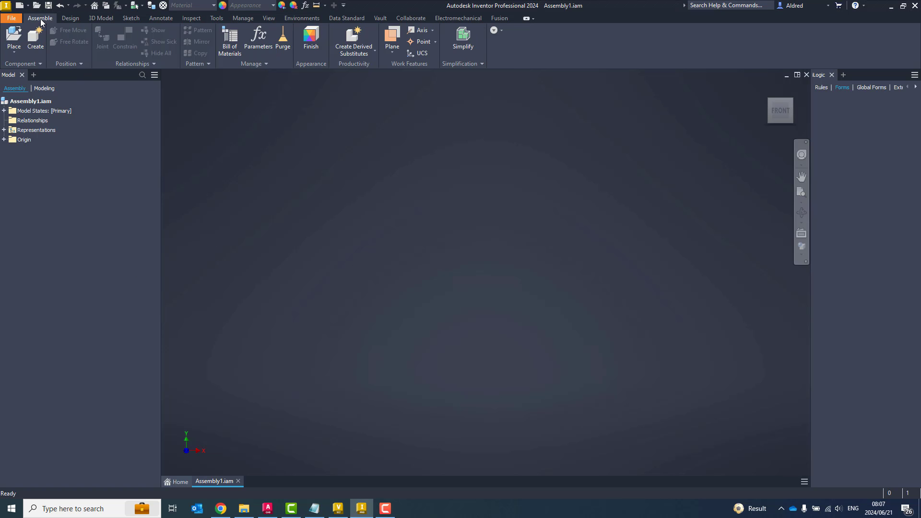
{"action": "mouse_move", "coordinate": [458, 373]}
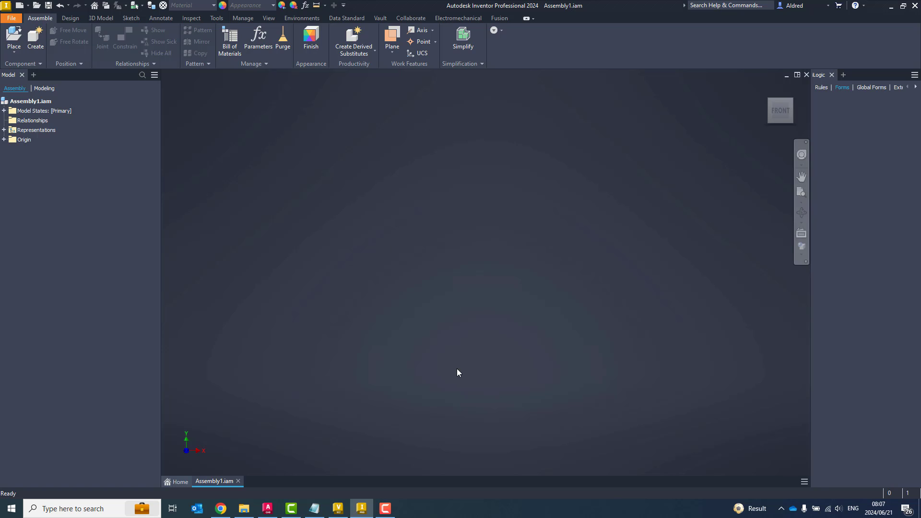
{"action": "left_click", "coordinate": [29, 100]}
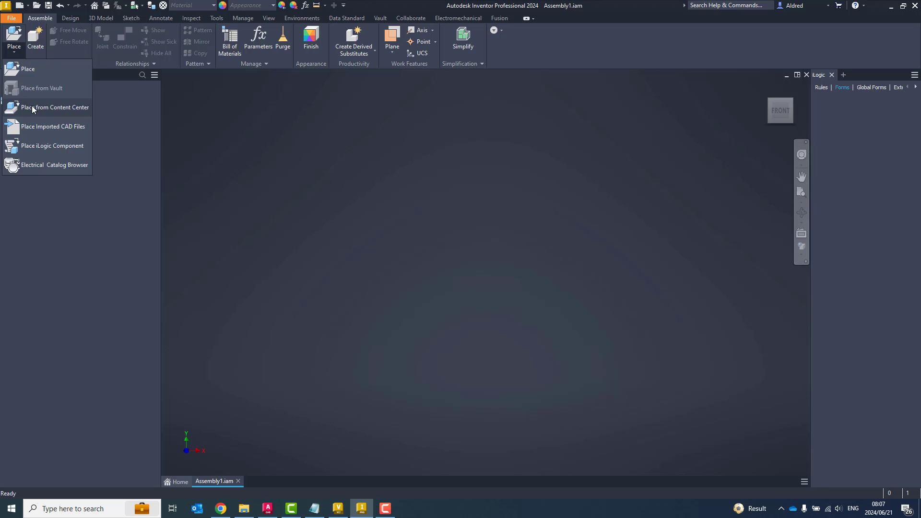
{"action": "left_click", "coordinate": [57, 108]}
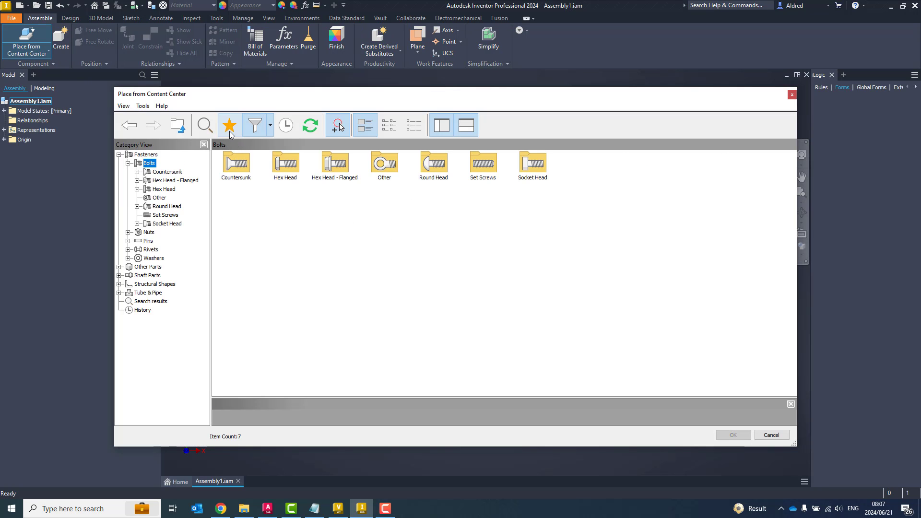
{"action": "left_click", "coordinate": [270, 125]}
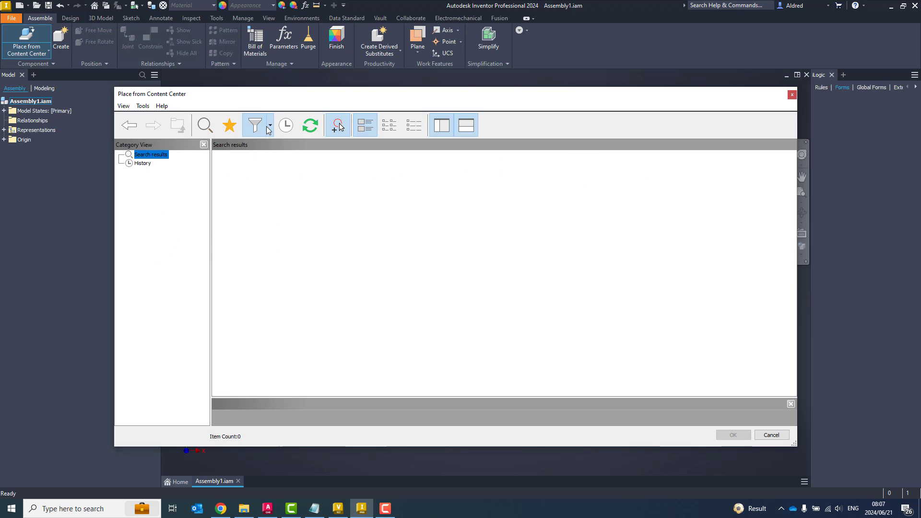
{"action": "mouse_move", "coordinate": [253, 139]}
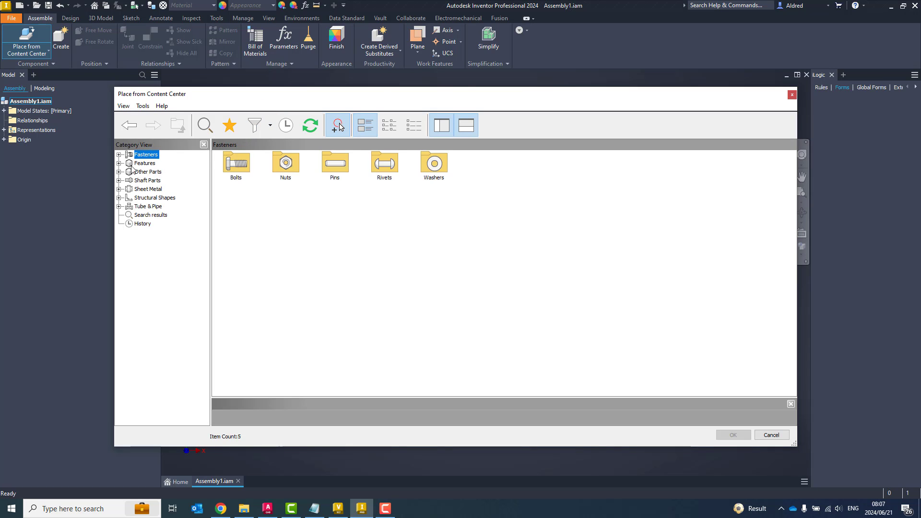
{"action": "left_click", "coordinate": [335, 161]}
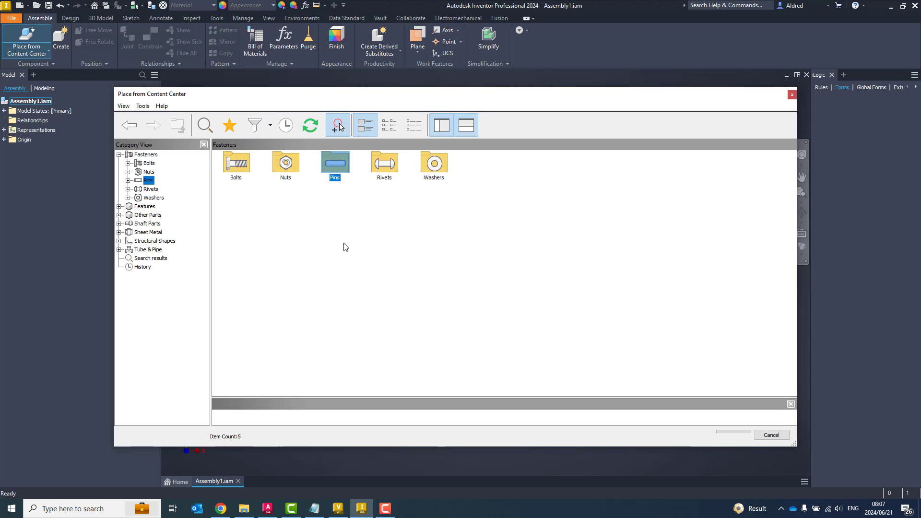
{"action": "left_click", "coordinate": [164, 206]}
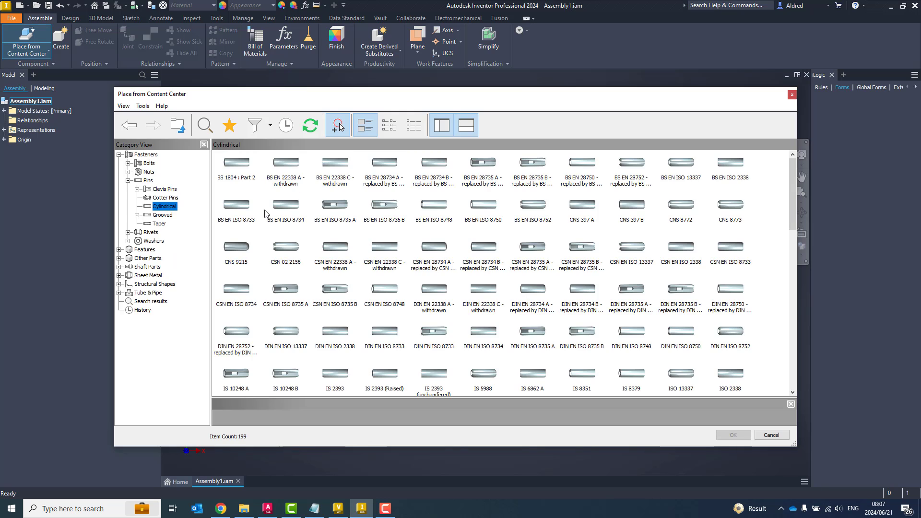
{"action": "mouse_move", "coordinate": [249, 194]}
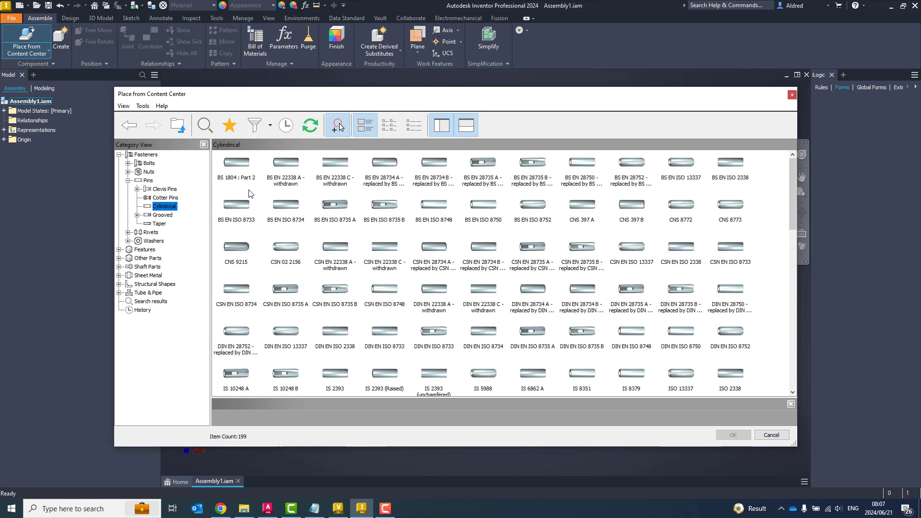
{"action": "left_click", "coordinate": [235, 163]}
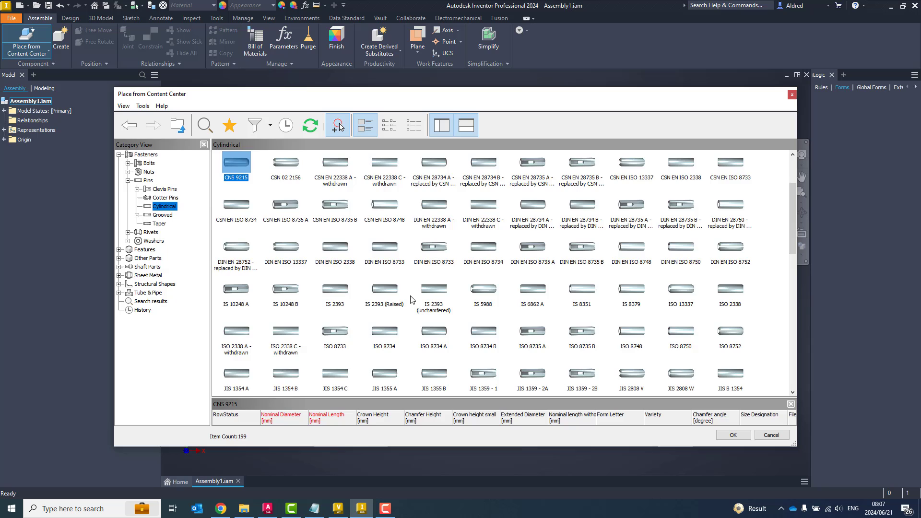
{"action": "scroll", "scroll_direction": "down", "scroll_amount": 3}
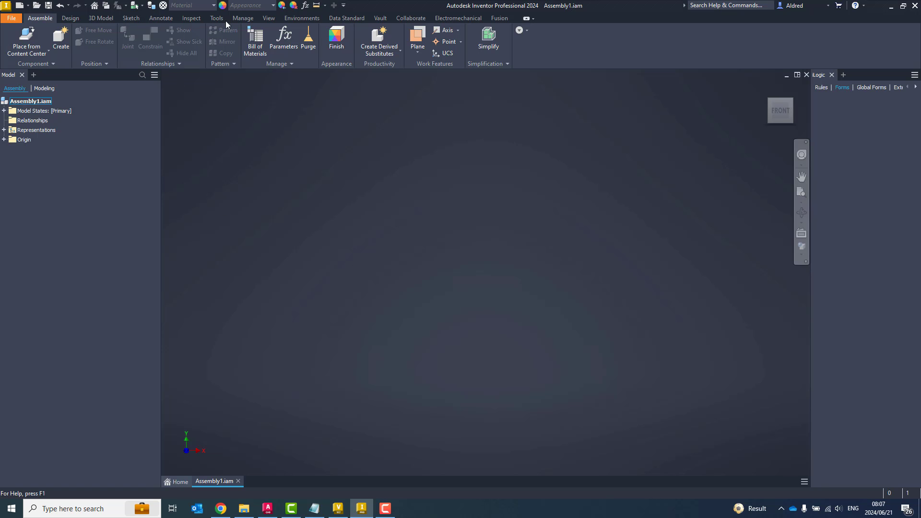
Set Content Center access to Autodesk Vault Server in Application Options, accepting the warning.
{"action": "left_click", "coordinate": [216, 17]}
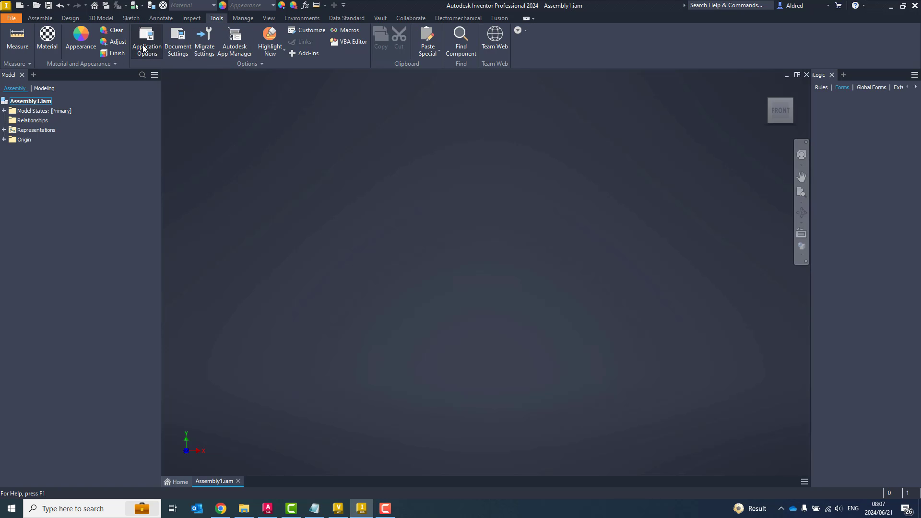
{"action": "left_click", "coordinate": [147, 41]}
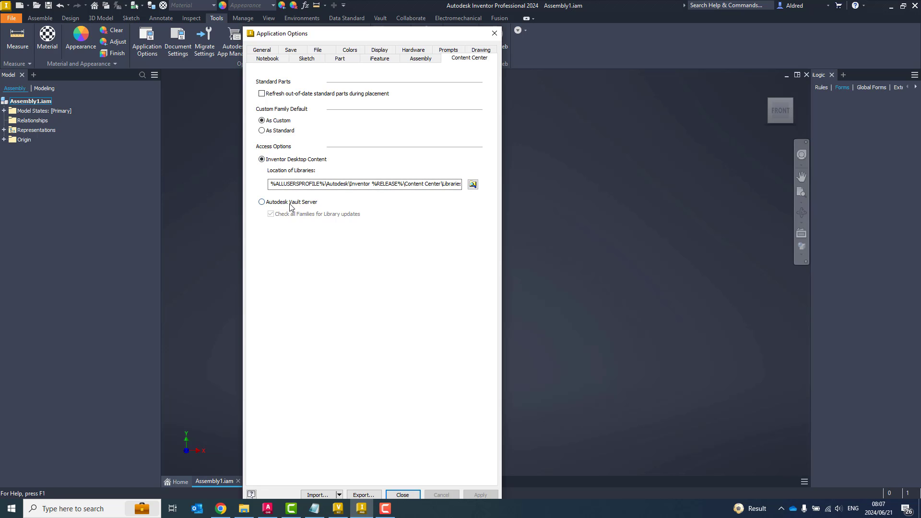
{"action": "left_click", "coordinate": [262, 202]}
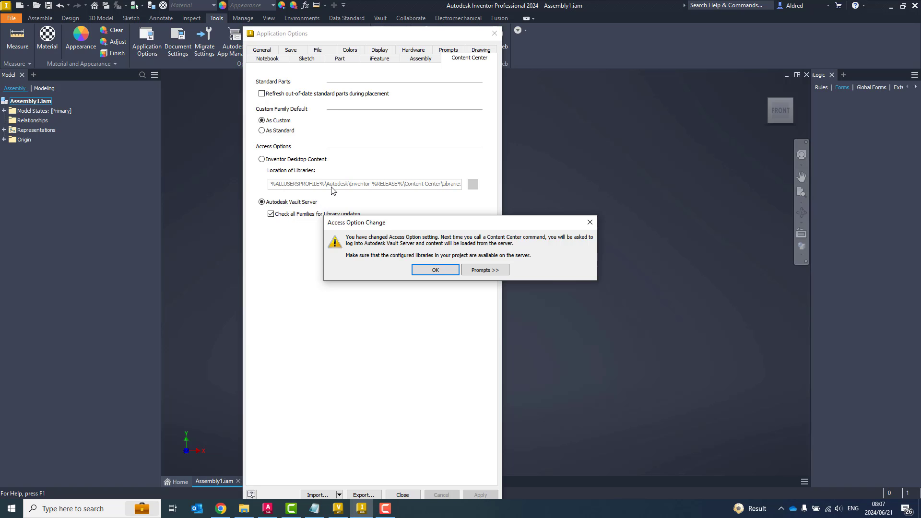
{"action": "mouse_move", "coordinate": [282, 208]}
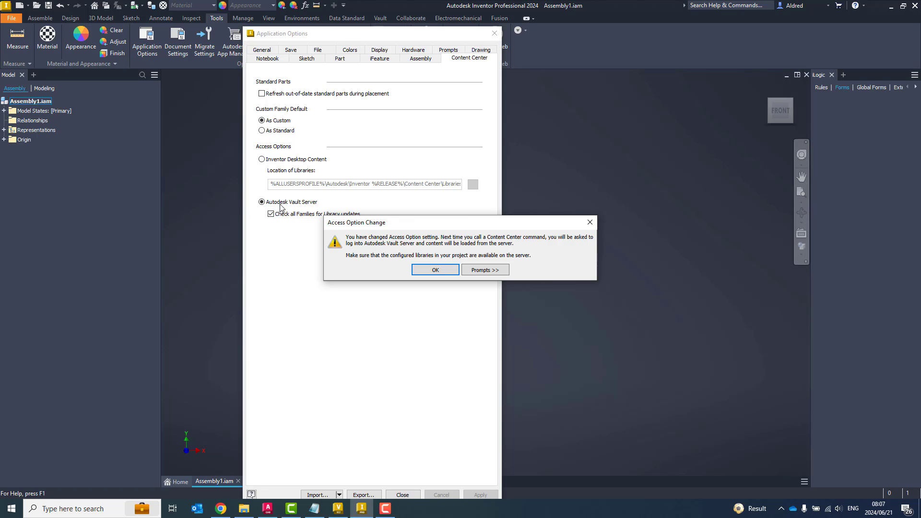
{"action": "left_click", "coordinate": [434, 270]}
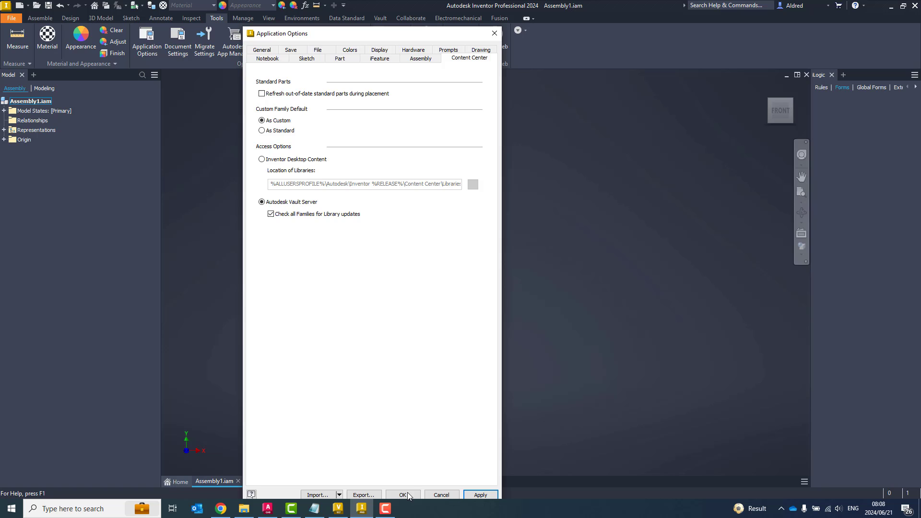
{"action": "left_click", "coordinate": [402, 494]}
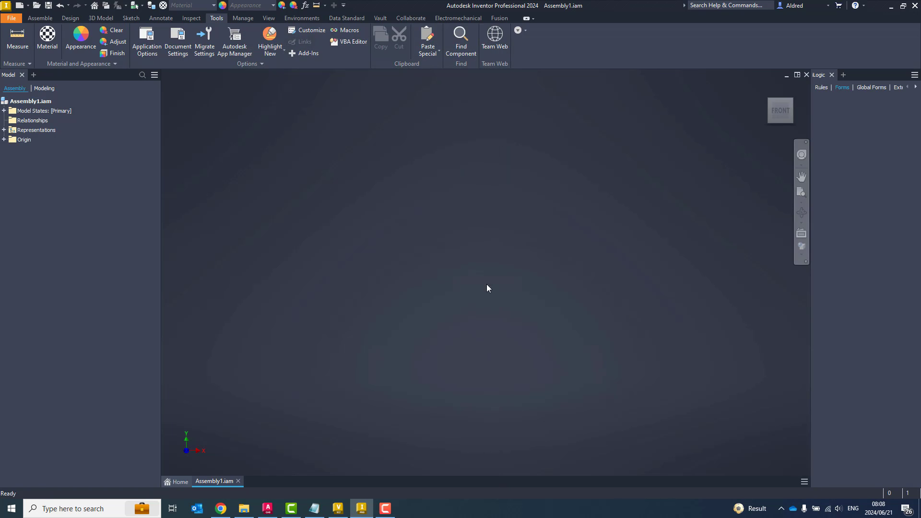
Log in to the localhost Vault from Place from Content Center and browse Fasteners > Pins > Cylindrical.
{"action": "left_click", "coordinate": [39, 18]}
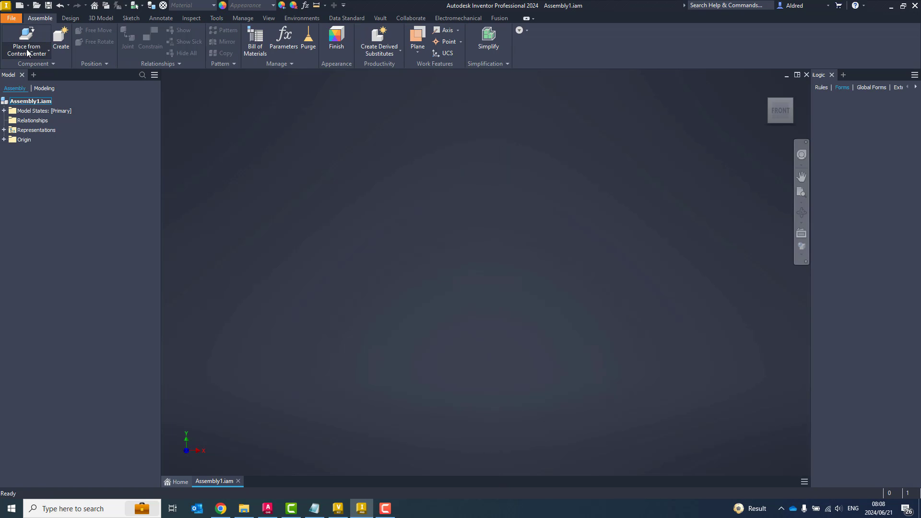
{"action": "left_click", "coordinate": [26, 37]}
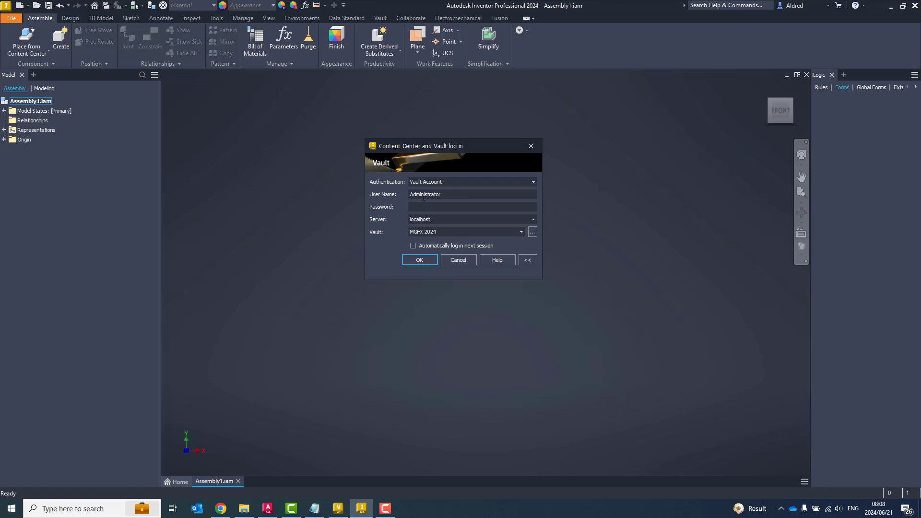
{"action": "left_click", "coordinate": [419, 260]}
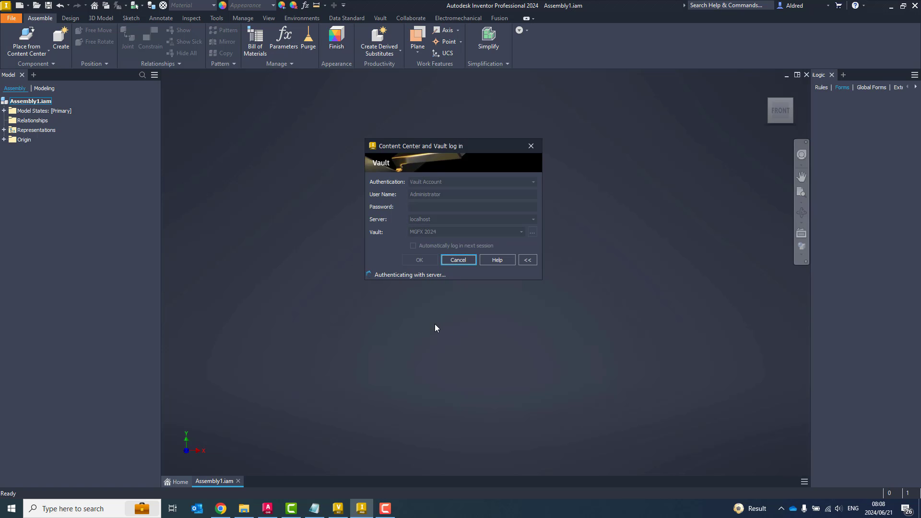
{"action": "left_click", "coordinate": [458, 259]}
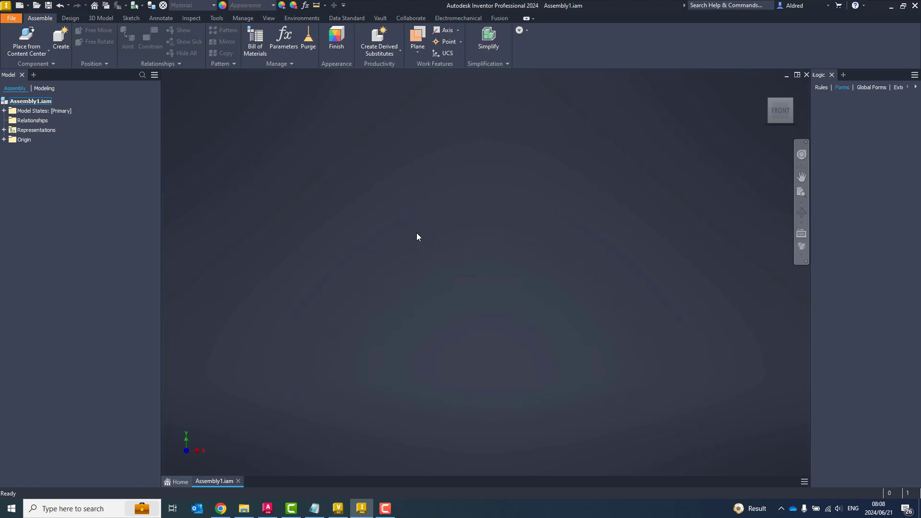
{"action": "left_click", "coordinate": [25, 42]}
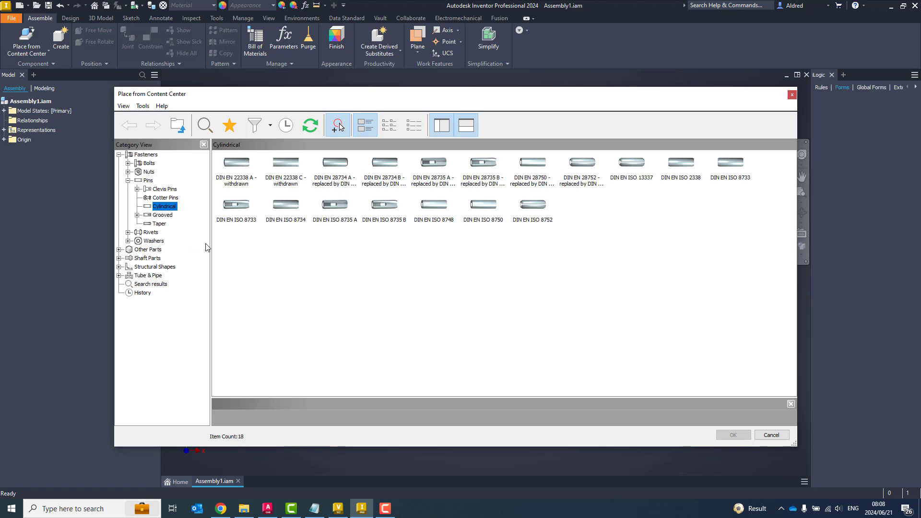
{"action": "mouse_move", "coordinate": [254, 204]}
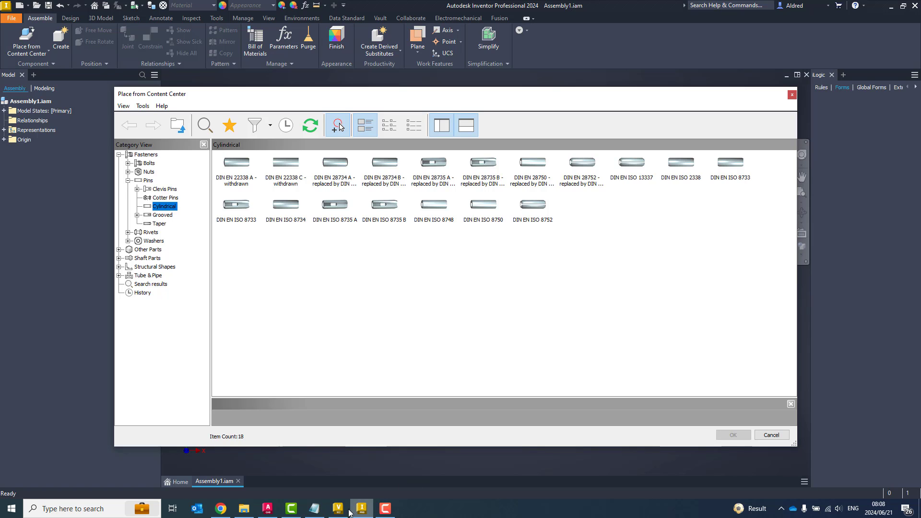
Verify the server's Libraries node holds only AI2024_Inventor DIN, then close Place from Content Center.
{"action": "left_click", "coordinate": [337, 508]}
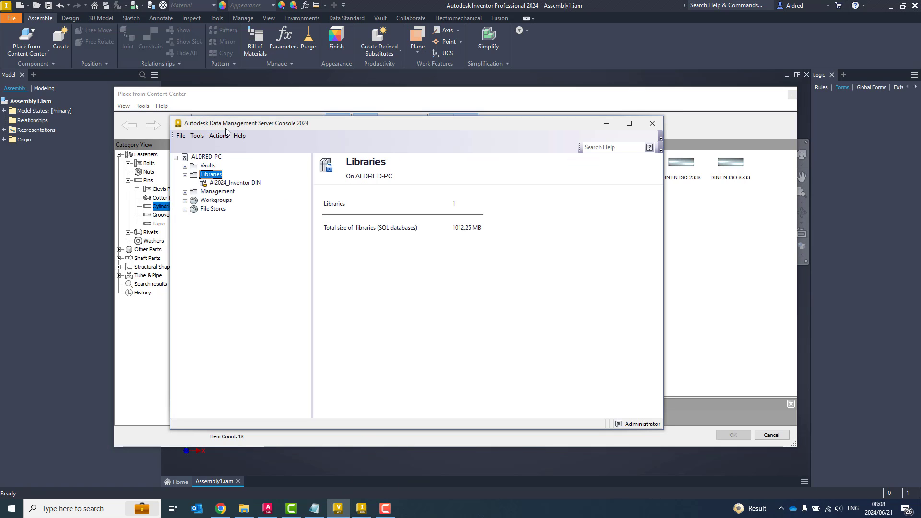
{"action": "left_click_drag", "start_coordinate": [246, 123], "coordinate": [247, 118]}
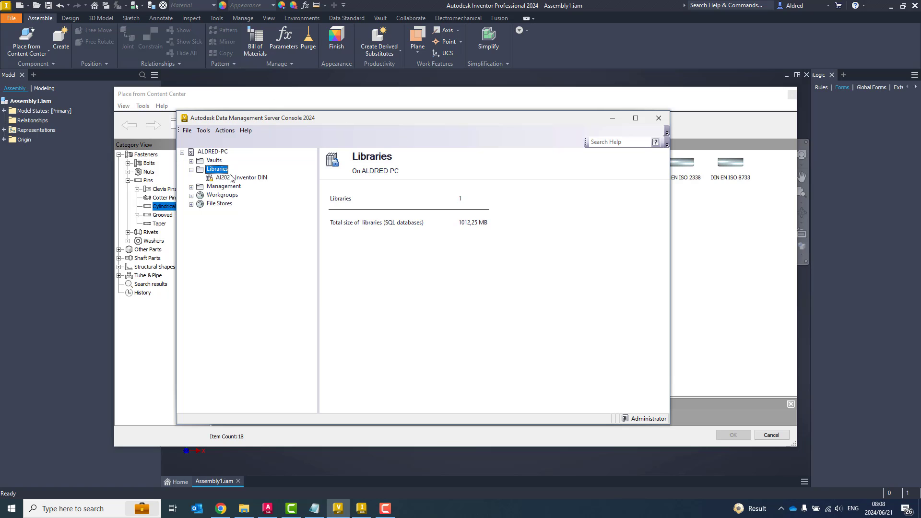
{"action": "mouse_move", "coordinate": [252, 183]}
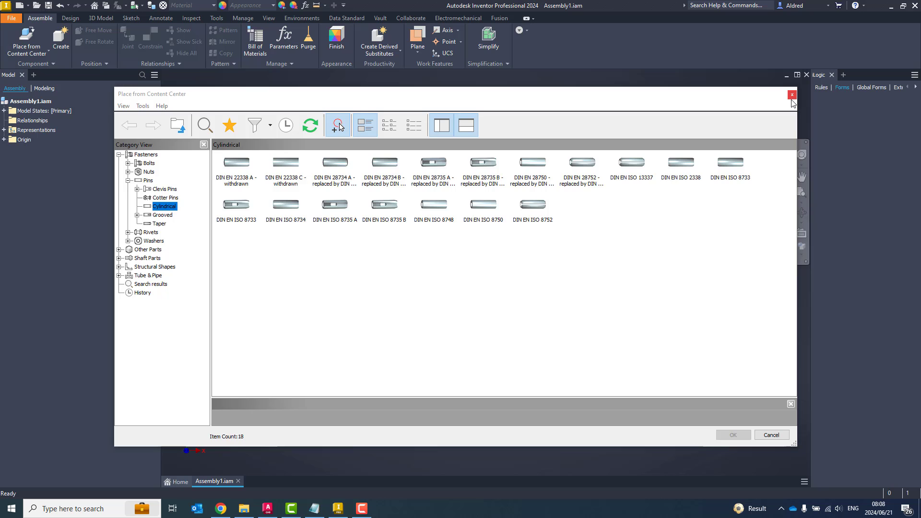
{"action": "left_click", "coordinate": [792, 94]}
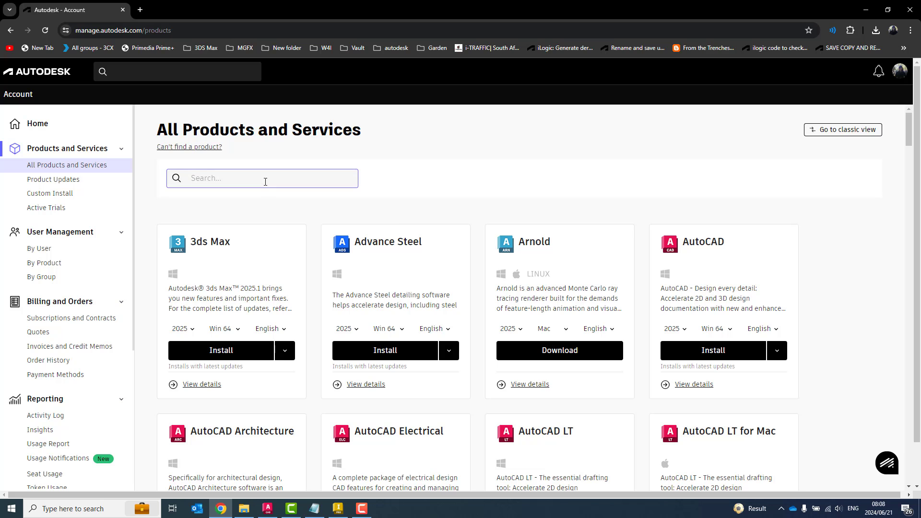
Search All Products and Services for 'vault' and pick Vault Basic - Server.
{"action": "left_click", "coordinate": [264, 178]}
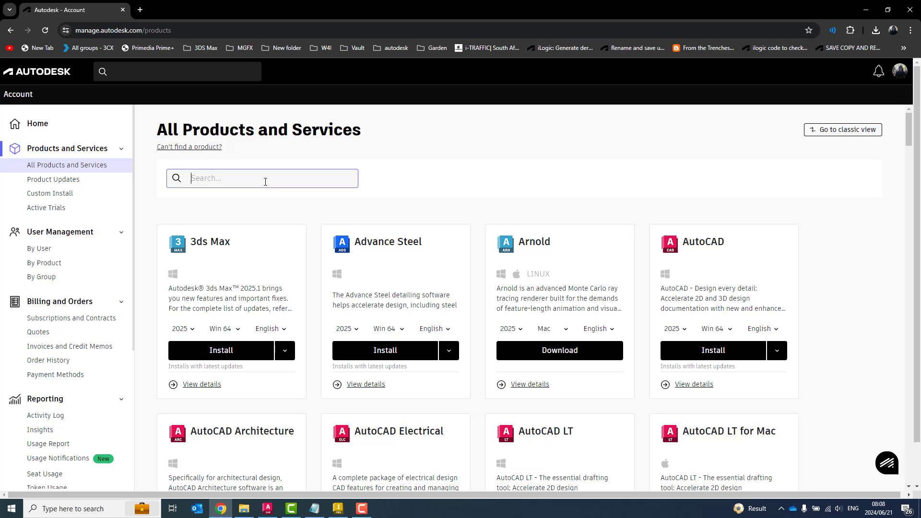
{"action": "type", "text": "vault"}
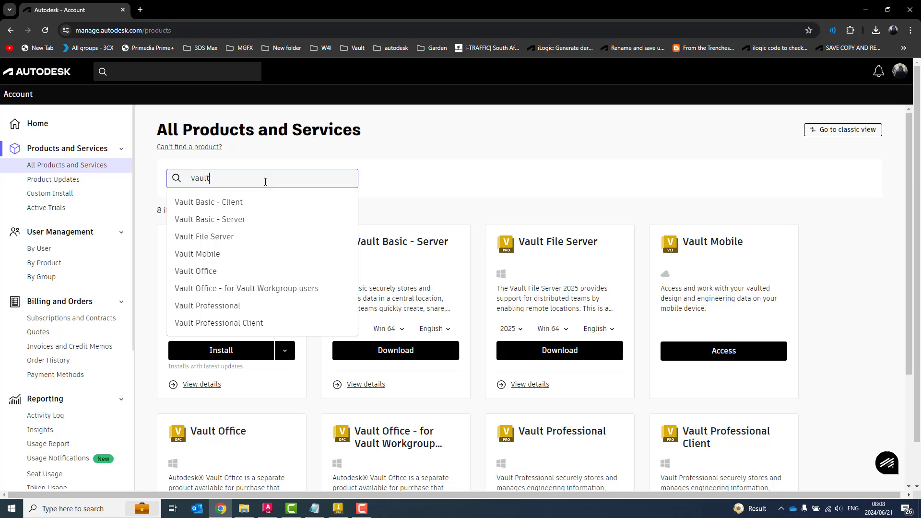
{"action": "mouse_move", "coordinate": [239, 220]}
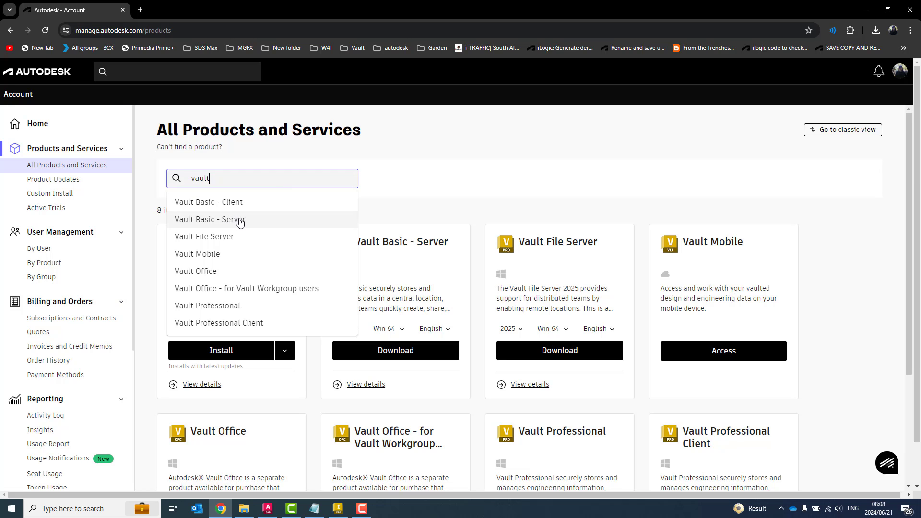
{"action": "mouse_move", "coordinate": [233, 309]}
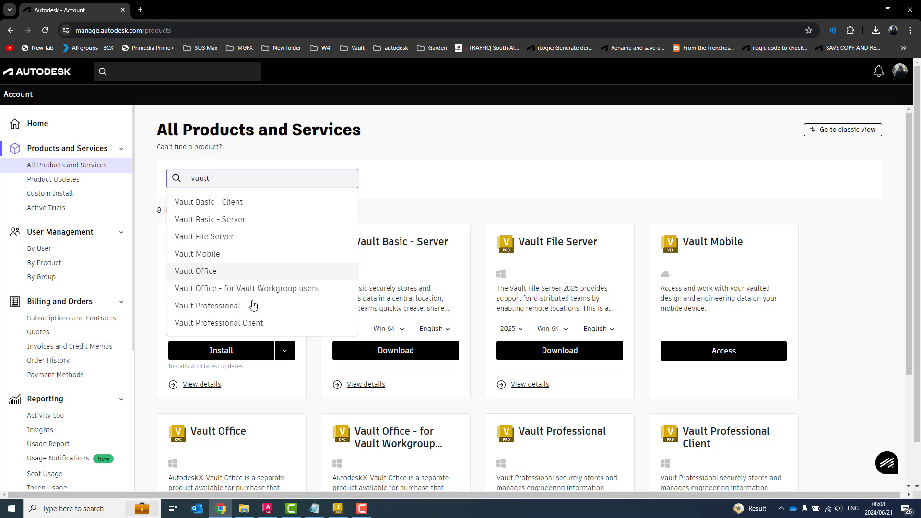
{"action": "left_click", "coordinate": [210, 219]}
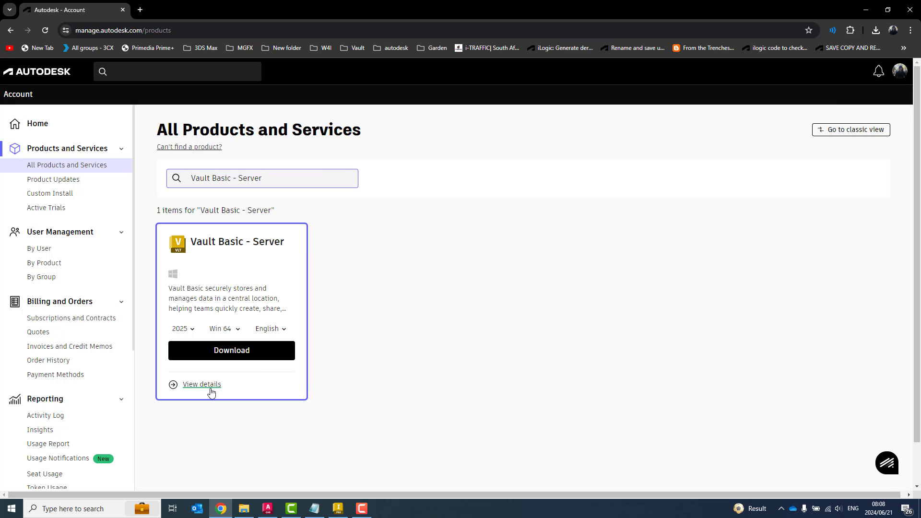
View Vault Basic - Server details and scroll its Libraries list down to ISO Standard 2025.
{"action": "left_click", "coordinate": [201, 385]}
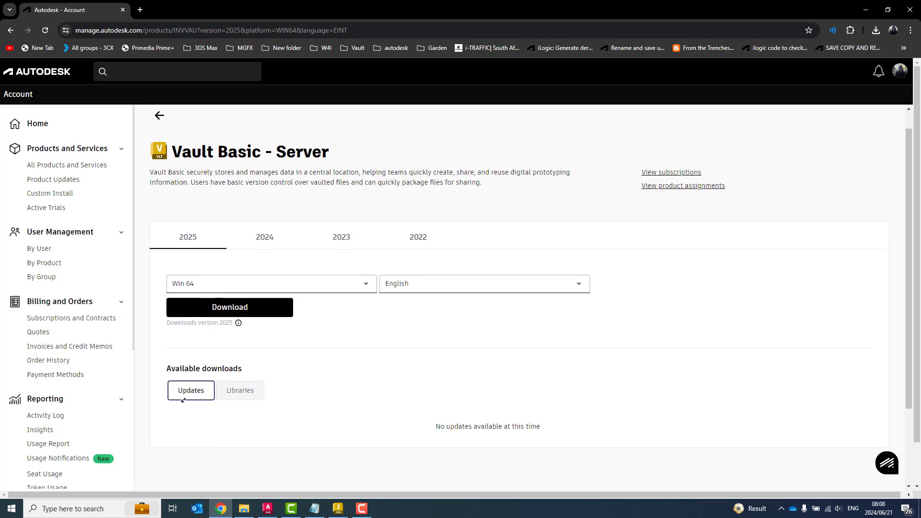
{"action": "left_click", "coordinate": [240, 390]}
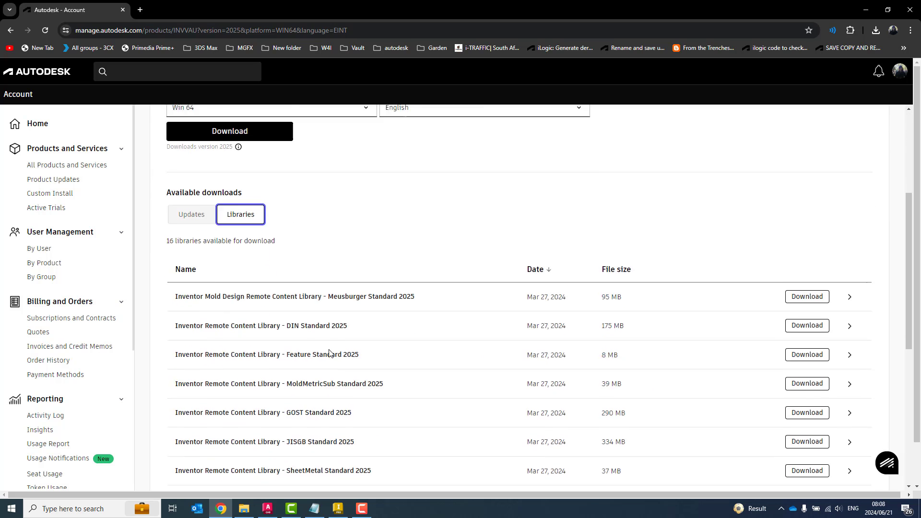
{"action": "scroll", "scroll_direction": "down", "scroll_amount": 3}
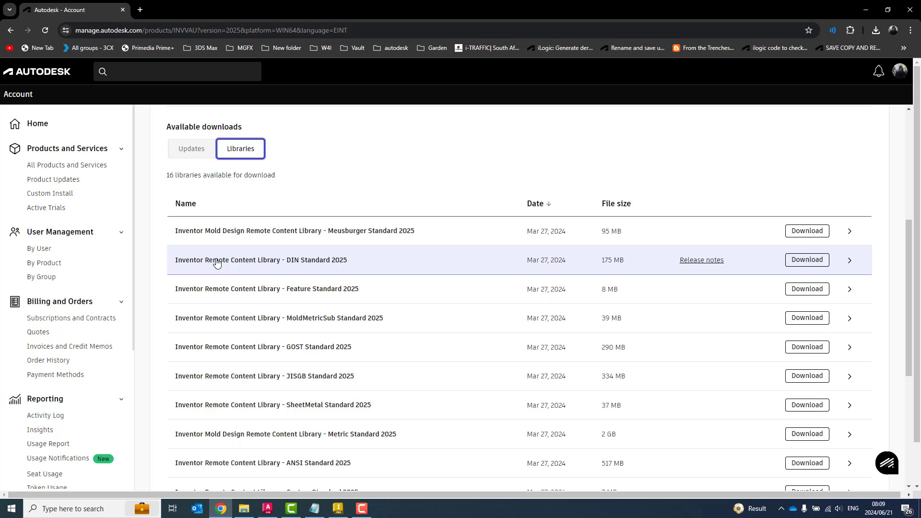
{"action": "mouse_move", "coordinate": [301, 288]}
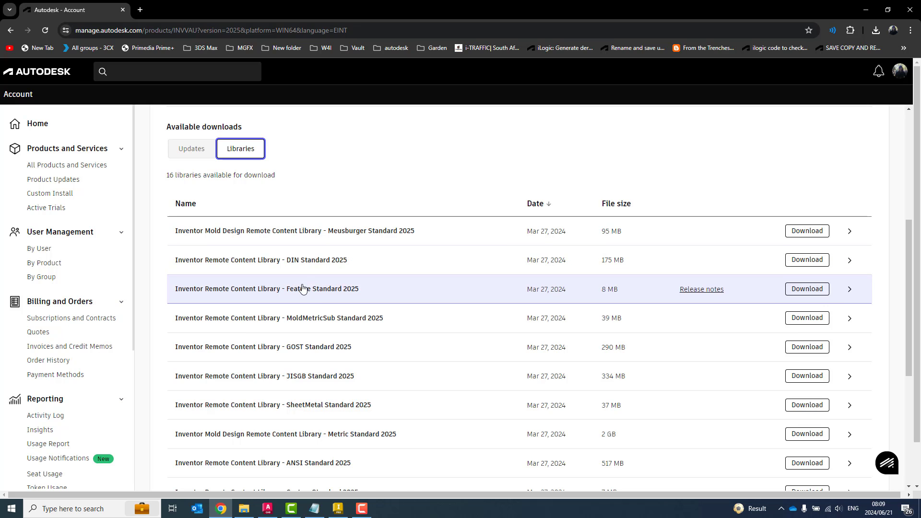
{"action": "scroll", "scroll_direction": "down", "scroll_amount": 3}
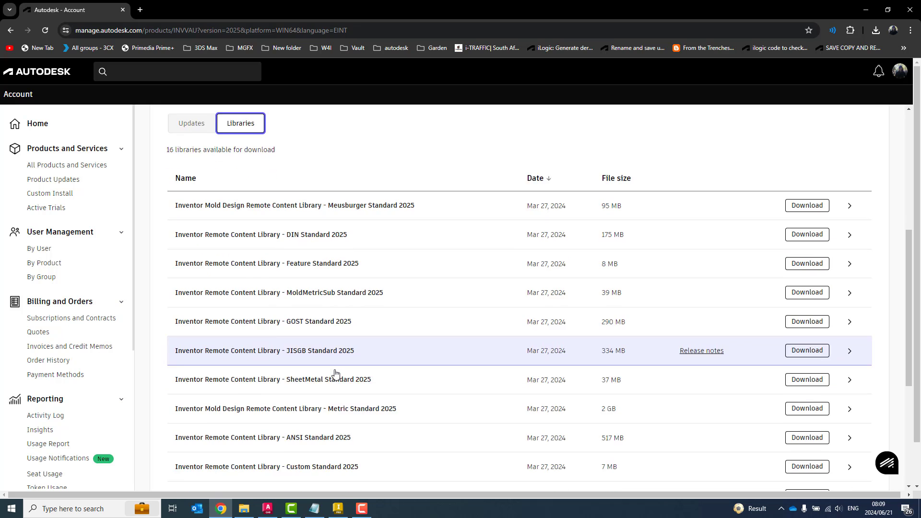
{"action": "scroll", "scroll_direction": "down", "scroll_amount": 3}
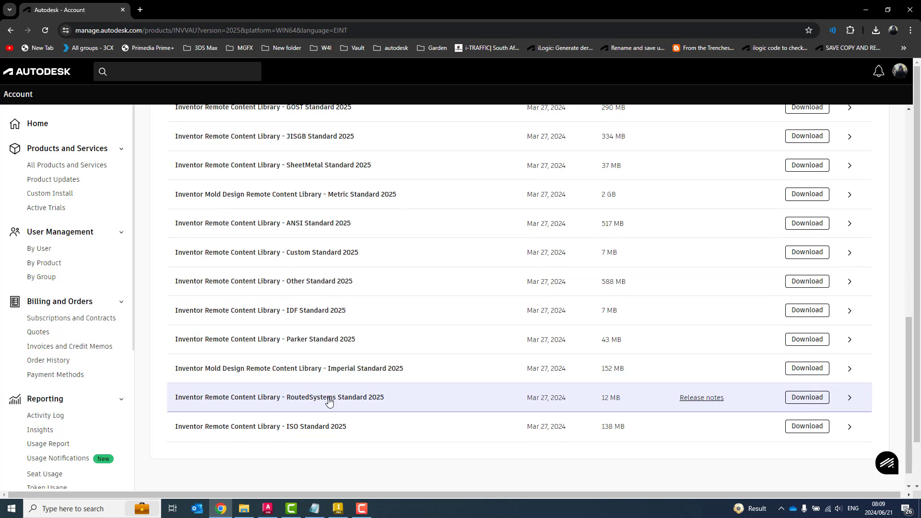
{"action": "scroll", "scroll_direction": "down", "scroll_amount": 3}
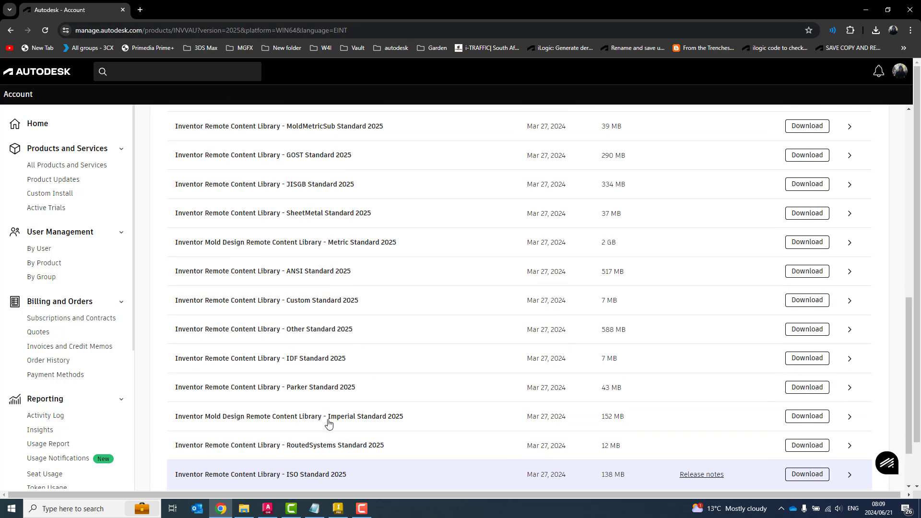
{"action": "scroll", "scroll_direction": "down", "scroll_amount": 3}
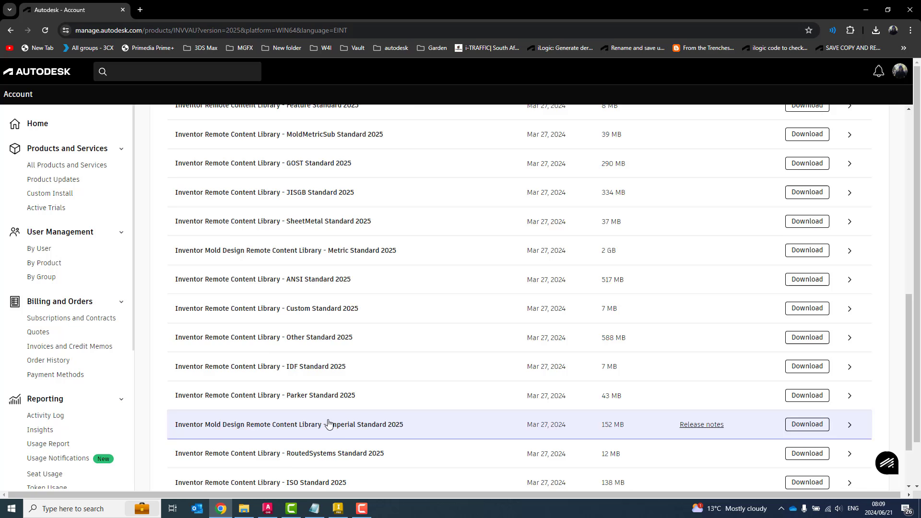
{"action": "scroll", "scroll_direction": "down", "scroll_amount": 3}
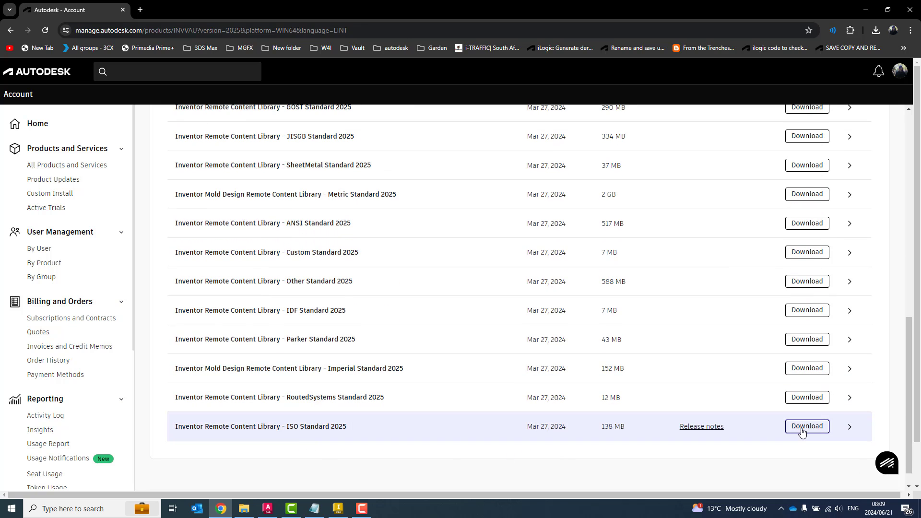
{"action": "mouse_move", "coordinate": [518, 197]}
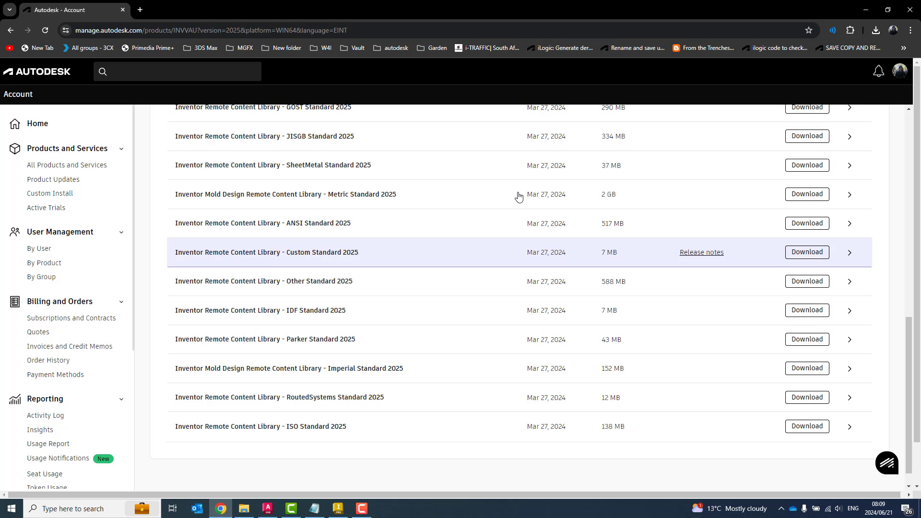
{"action": "left_click", "coordinate": [337, 509]}
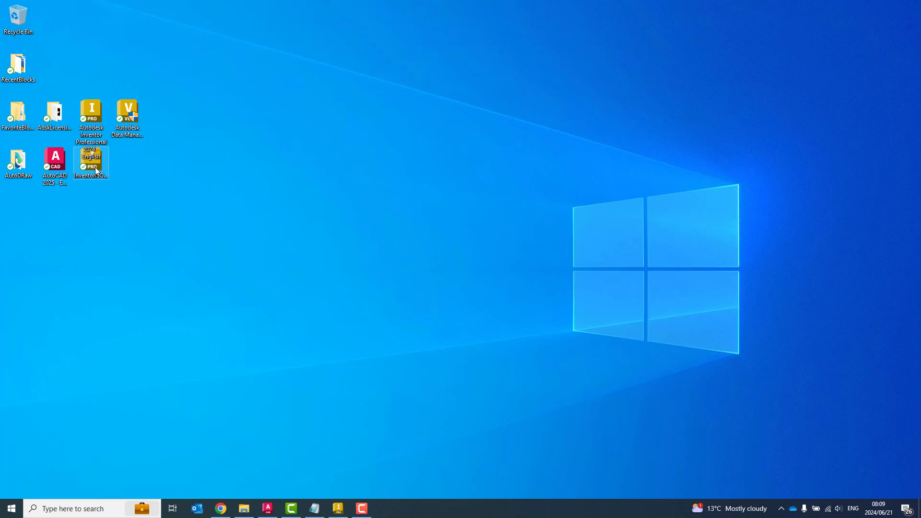
{"action": "mouse_move", "coordinate": [89, 165]}
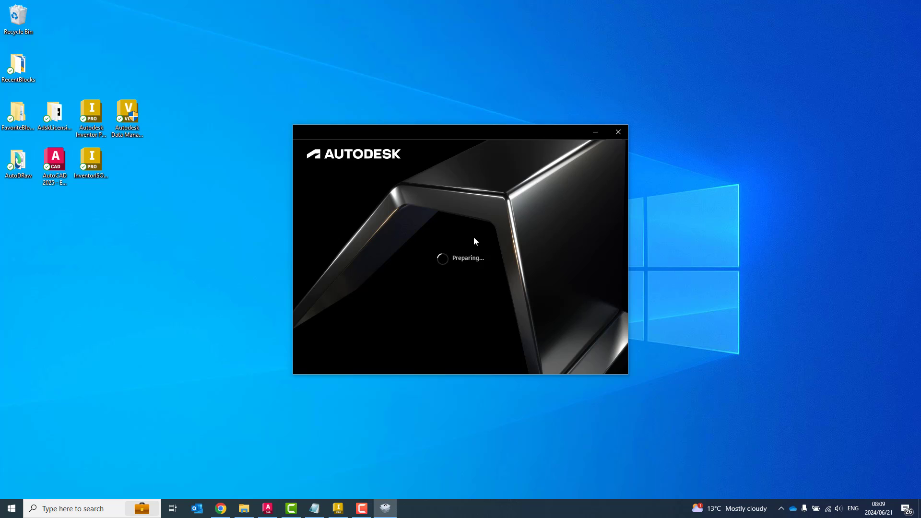
{"action": "mouse_move", "coordinate": [475, 188]}
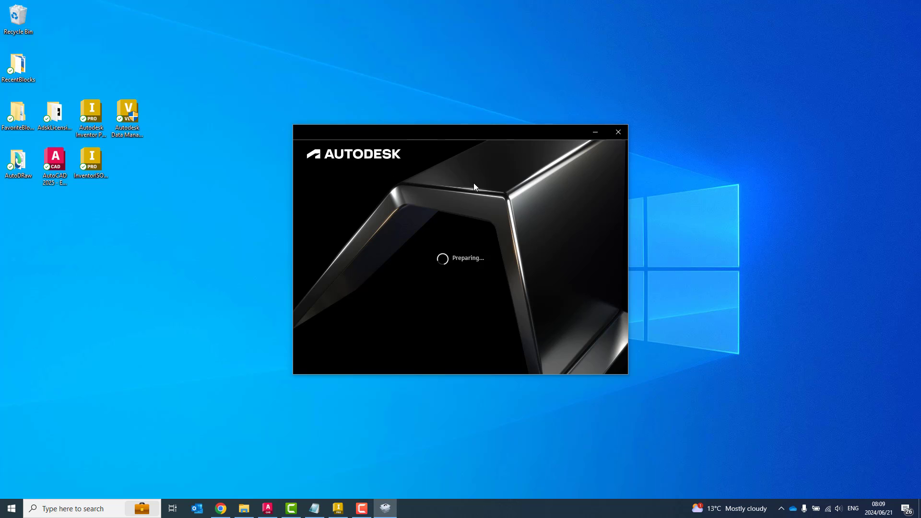
{"action": "mouse_move", "coordinate": [445, 186]}
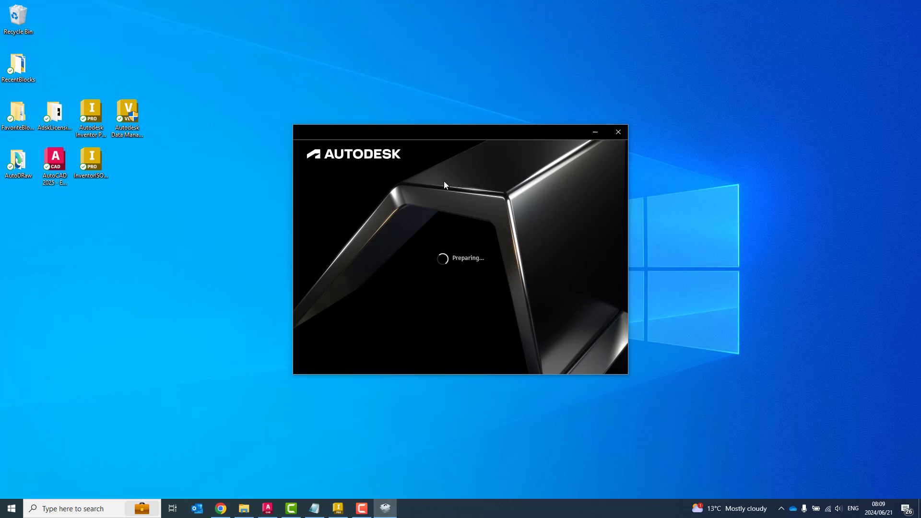
{"action": "mouse_move", "coordinate": [458, 179]}
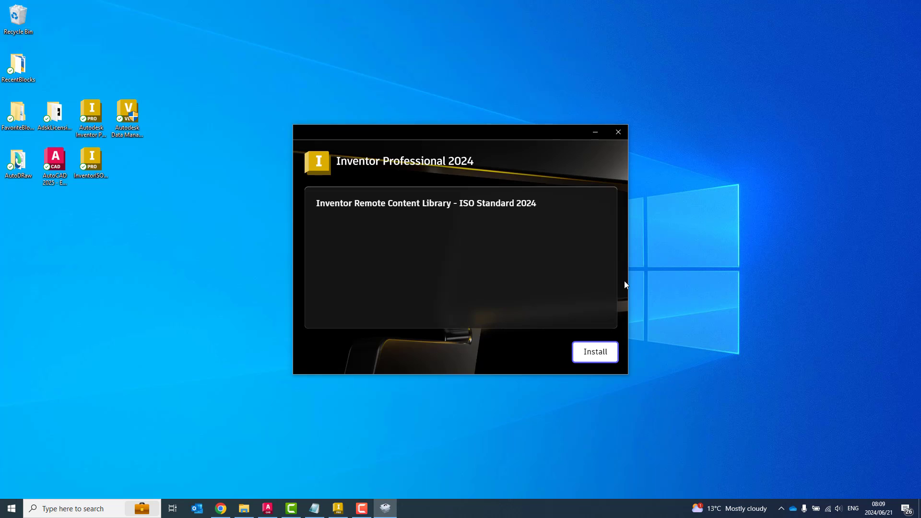
Install the Inventor Remote Content Library - ISO Standard 2024.
{"action": "left_click", "coordinate": [594, 351]}
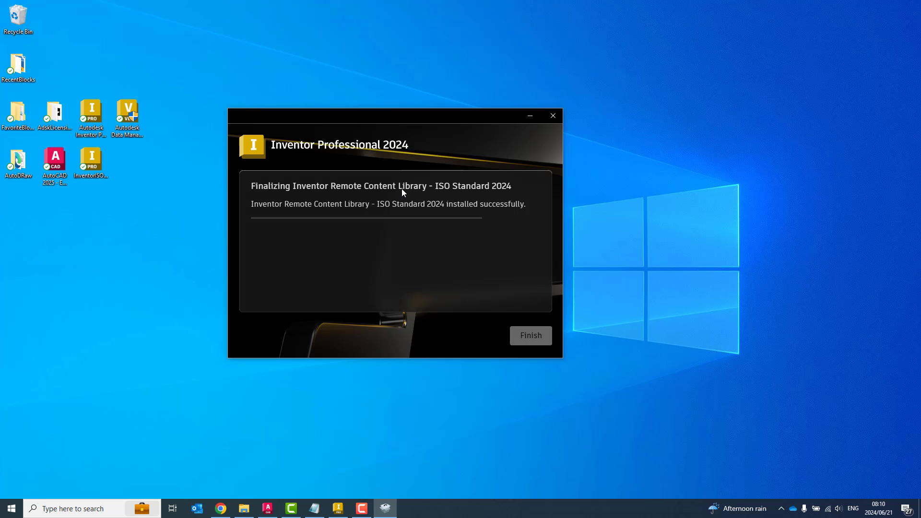
{"action": "mouse_move", "coordinate": [532, 365]}
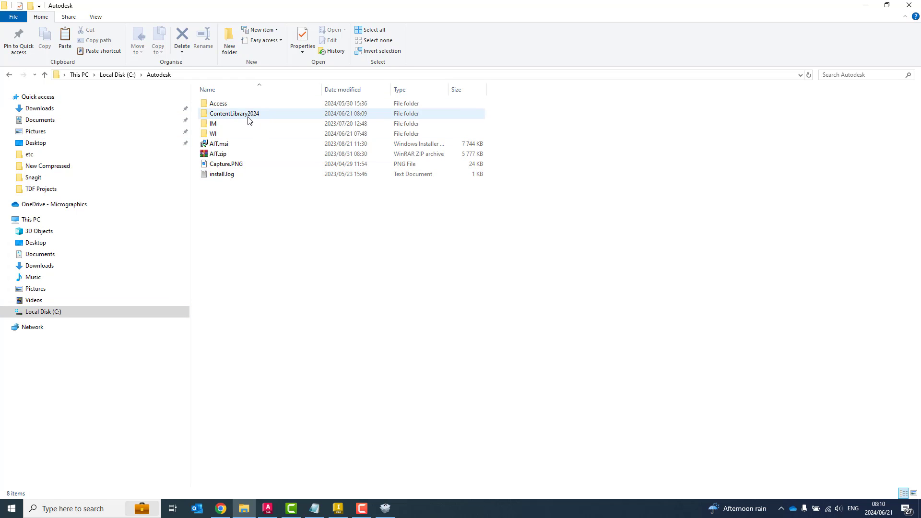
Open C:\Autodesk\ContentLibrary2024 to review its setup files, then minimise File Explorer.
{"action": "double_click", "coordinate": [234, 113]}
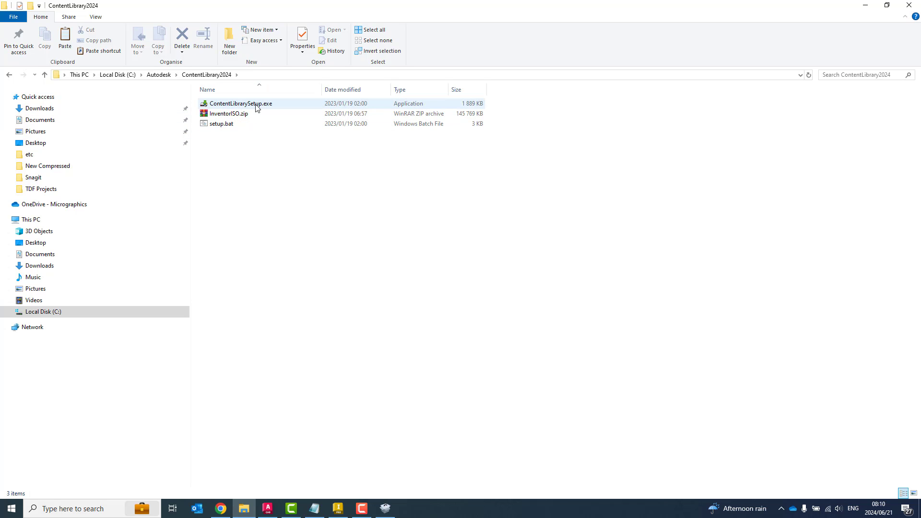
{"action": "left_click", "coordinate": [228, 114]}
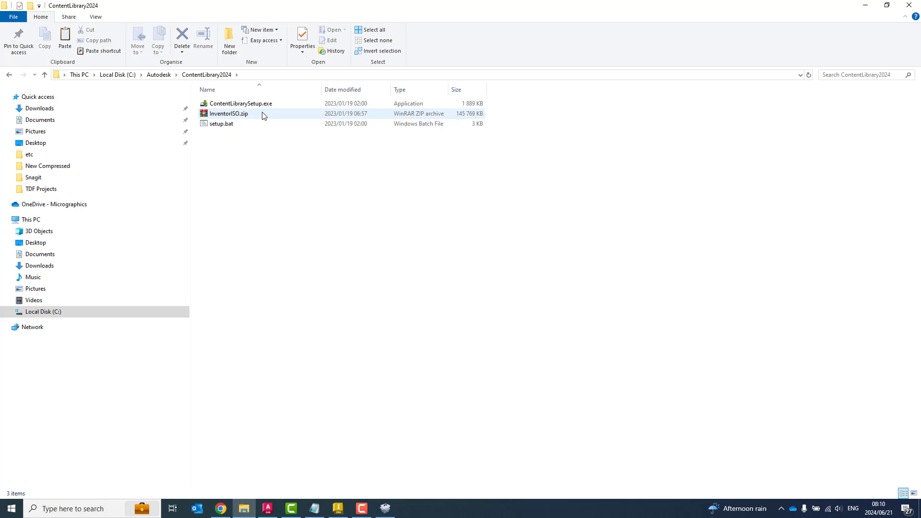
{"action": "mouse_move", "coordinate": [252, 105]}
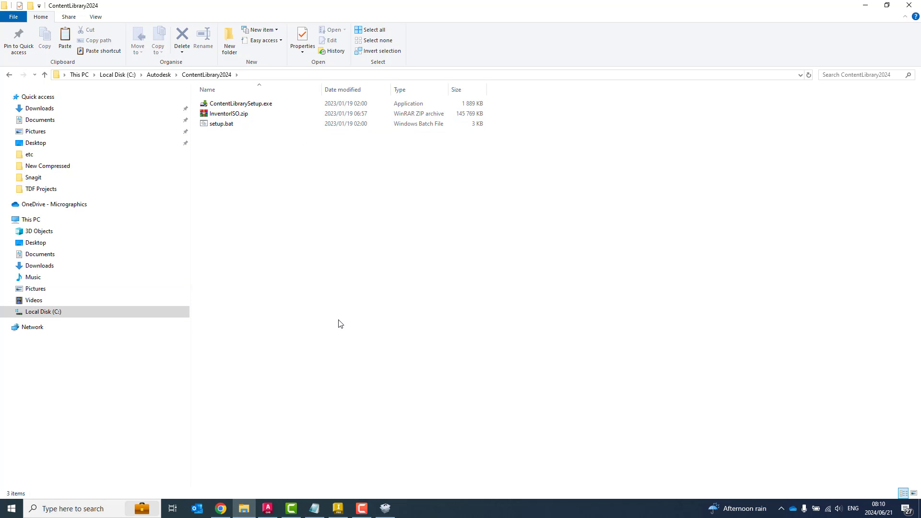
{"action": "mouse_move", "coordinate": [300, 213]}
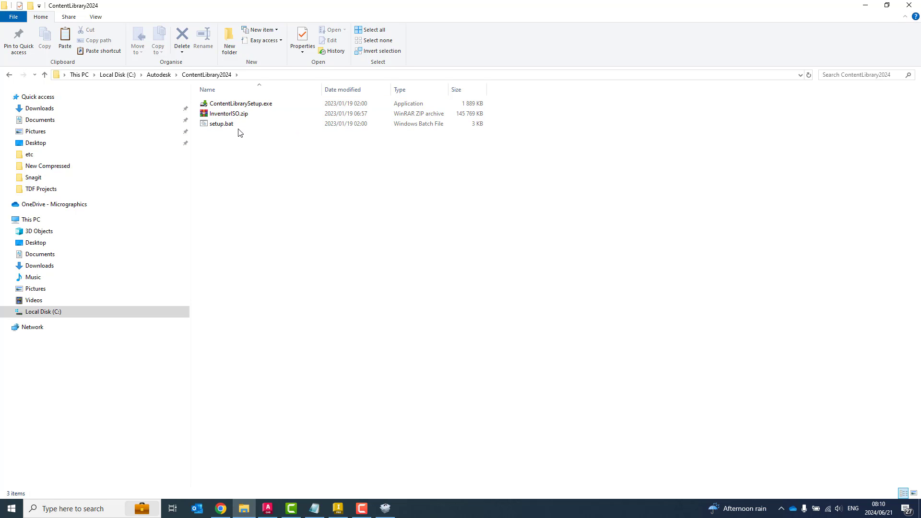
{"action": "mouse_move", "coordinate": [350, 365]}
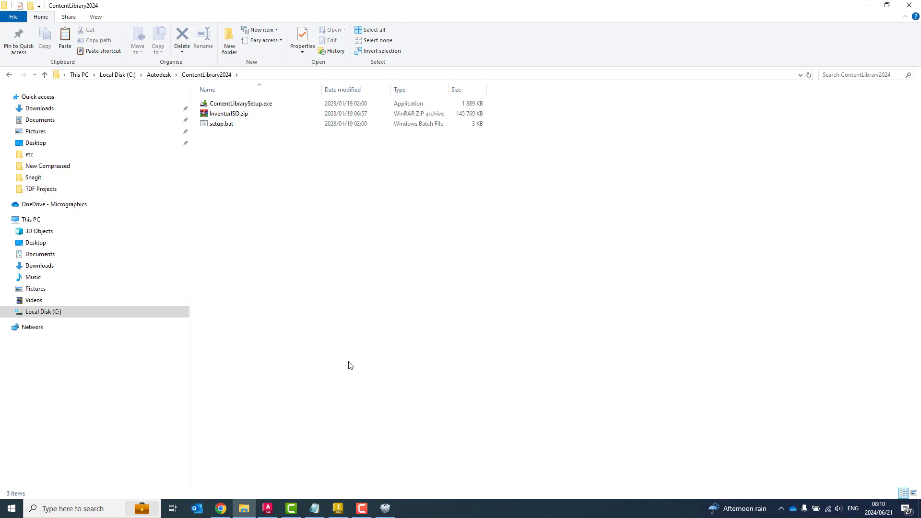
{"action": "mouse_move", "coordinate": [861, 19]}
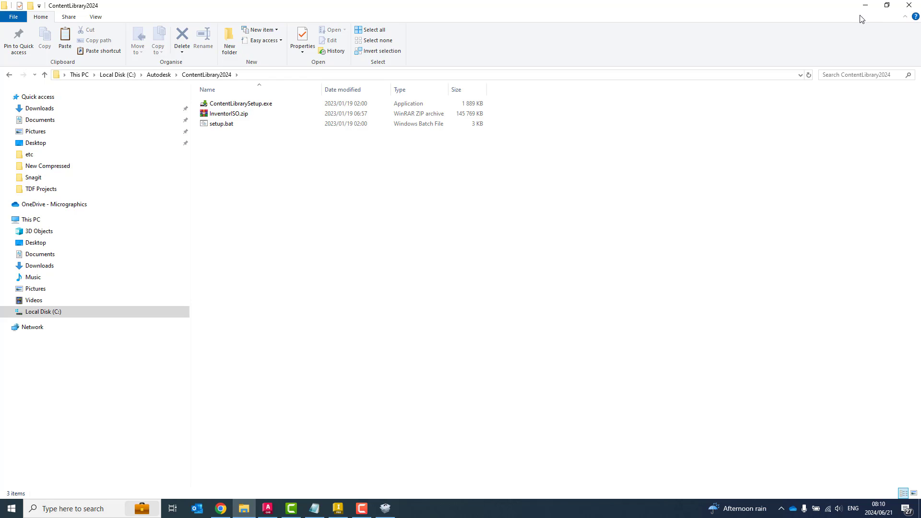
{"action": "mouse_move", "coordinate": [865, 5]}
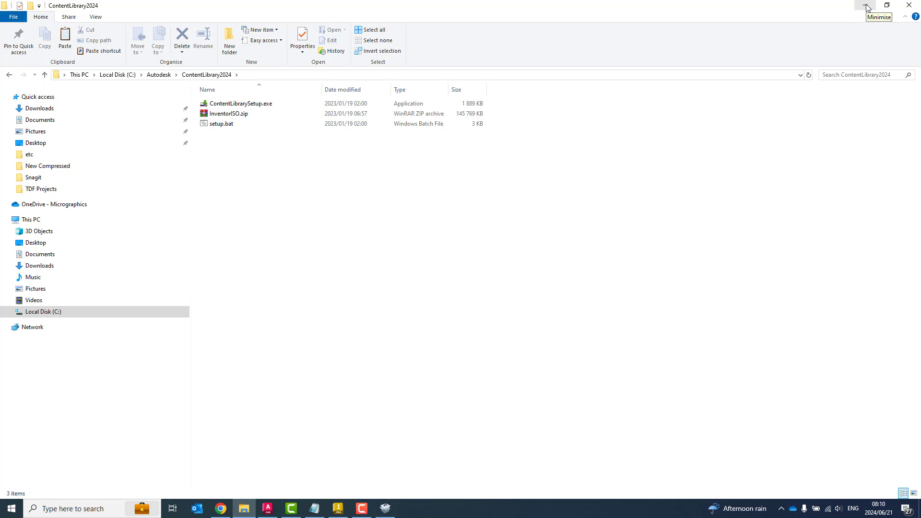
{"action": "left_click", "coordinate": [864, 6]}
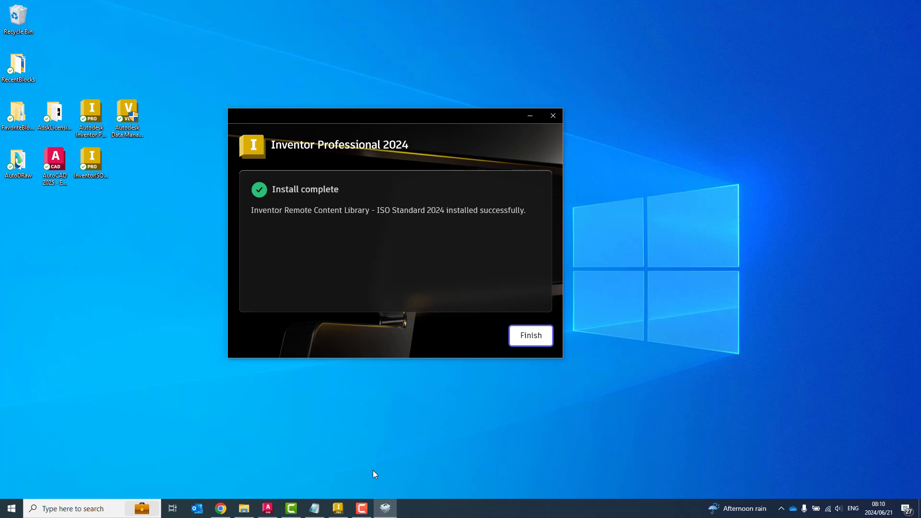
Finish the ISO Standard 2024 library's Install complete window.
{"action": "left_click", "coordinate": [529, 336]}
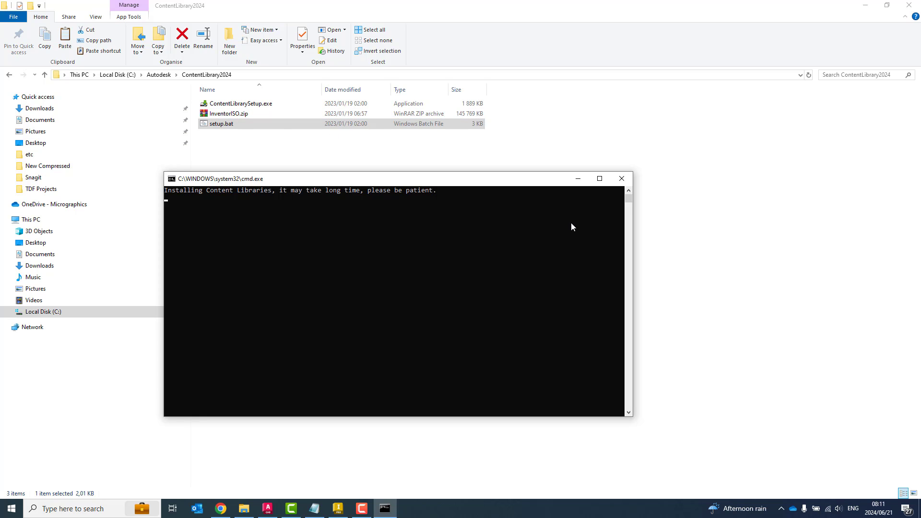
{"action": "mouse_move", "coordinate": [524, 169]}
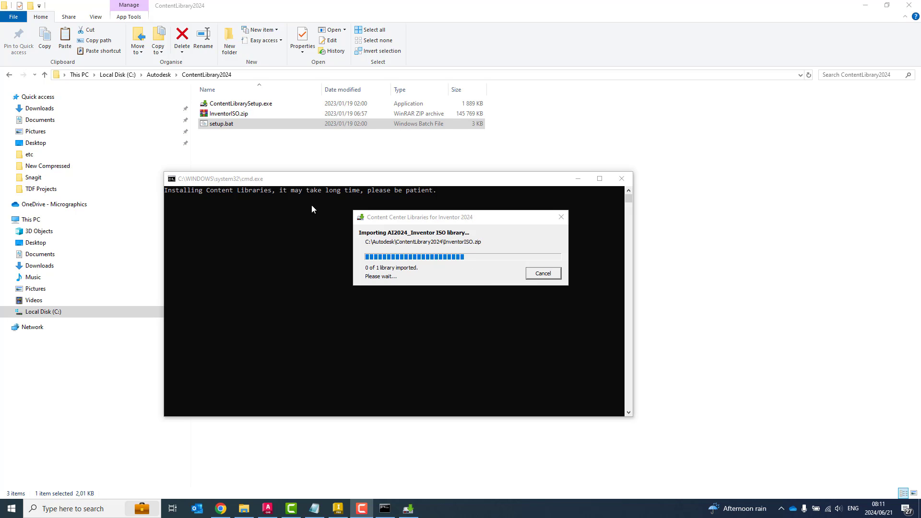
{"action": "mouse_move", "coordinate": [350, 210]}
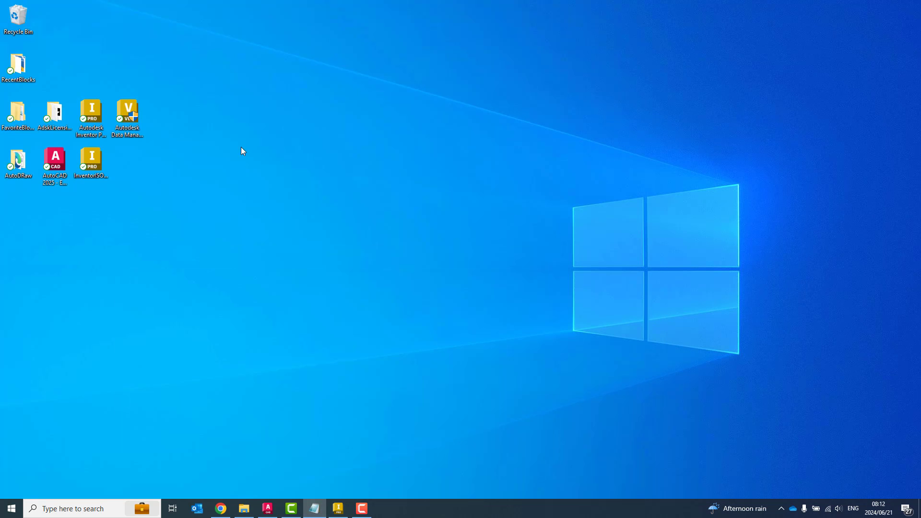
Launch the Server Console from the desktop and expand Libraries to show AI2024_Inventor DIN and ISO.
{"action": "left_click", "coordinate": [127, 115]}
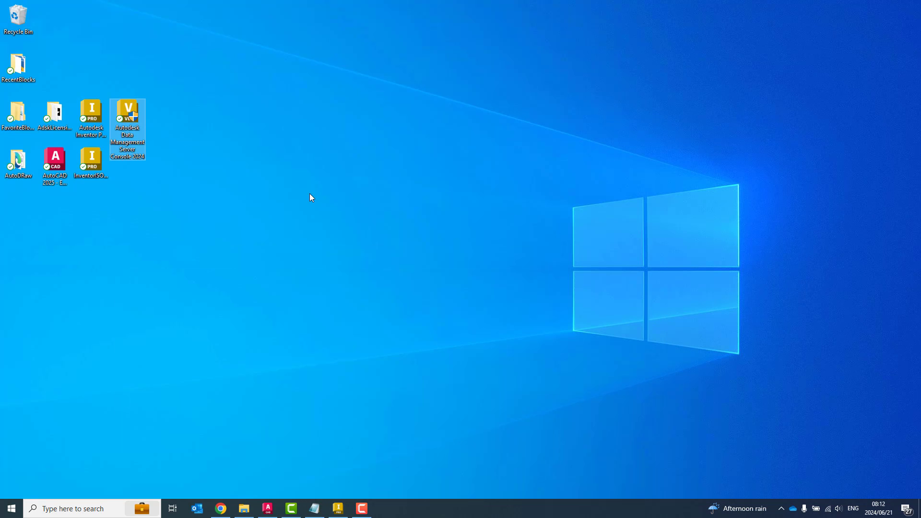
{"action": "double_click", "coordinate": [126, 117]}
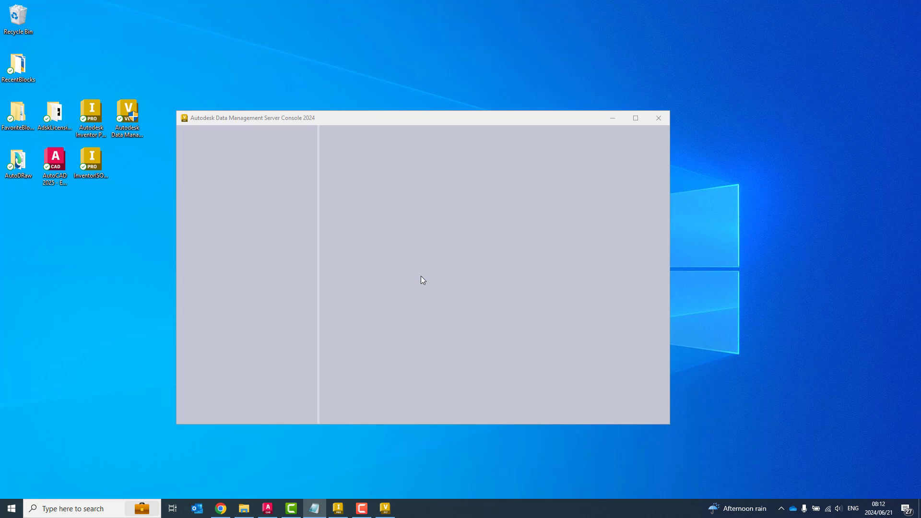
{"action": "mouse_move", "coordinate": [412, 123]}
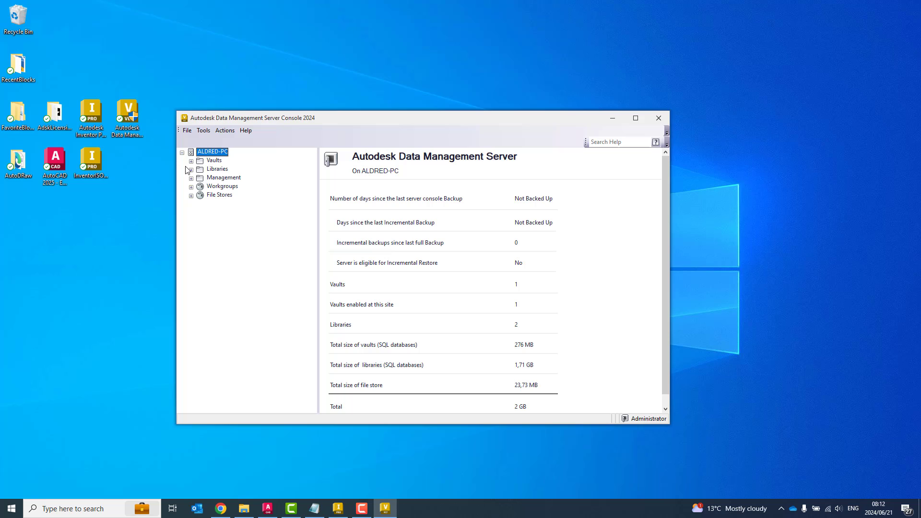
{"action": "left_click", "coordinate": [191, 169]}
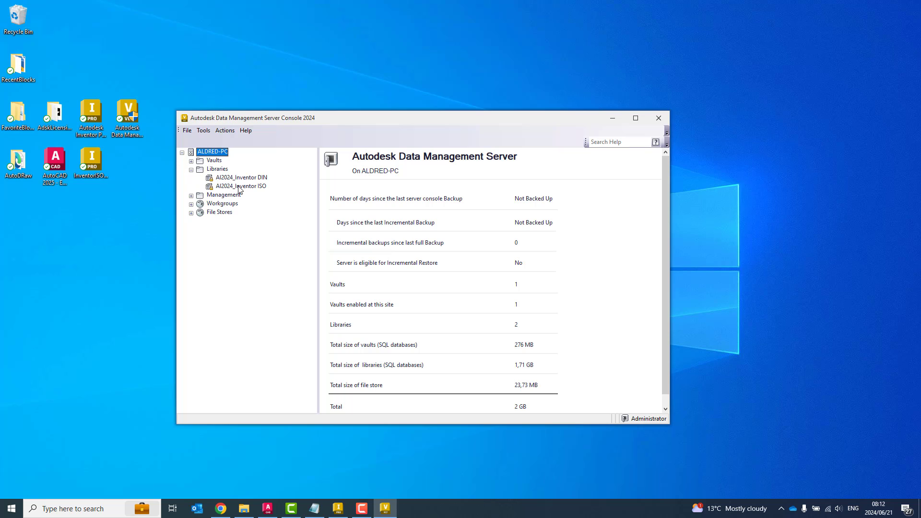
{"action": "left_click", "coordinate": [243, 186]}
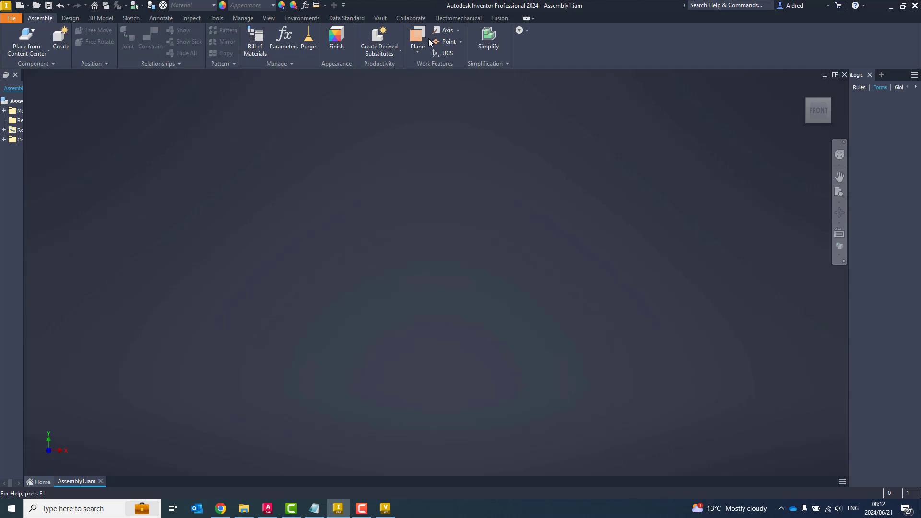
{"action": "mouse_move", "coordinate": [26, 39]}
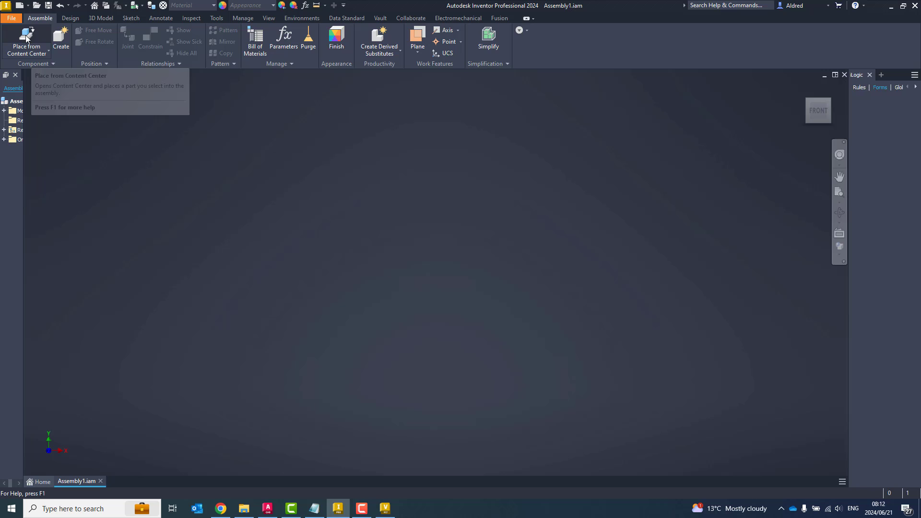
Refresh Content Center and select the ISO 8750 and ISO 8735 B cylindrical pin families.
{"action": "left_click", "coordinate": [26, 41]}
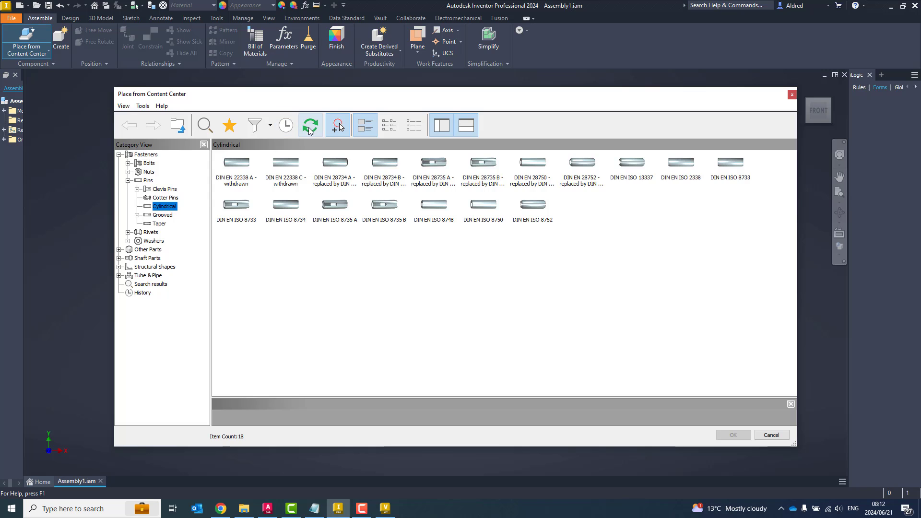
{"action": "left_click", "coordinate": [310, 125]}
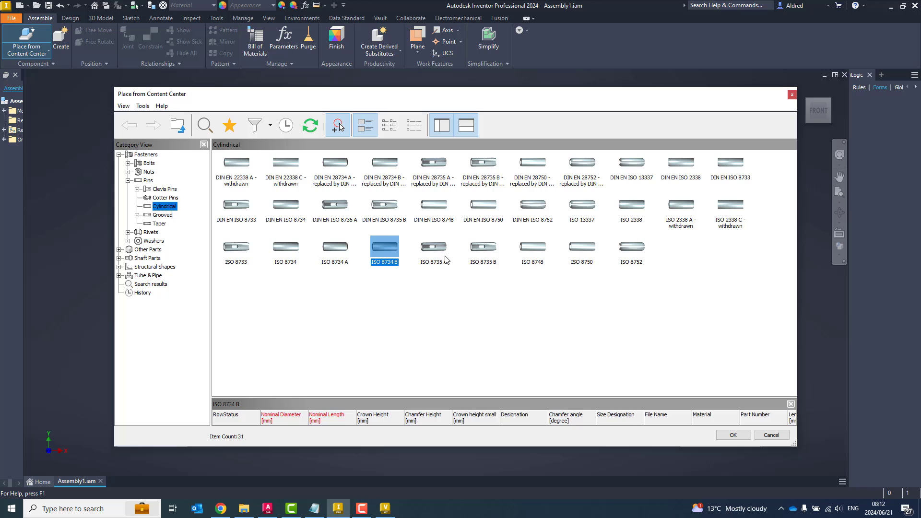
{"action": "left_click", "coordinate": [483, 207]}
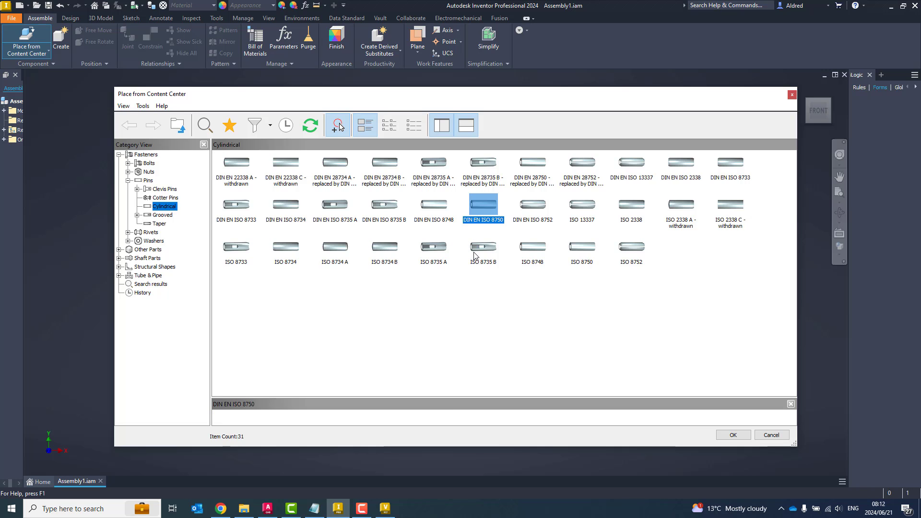
{"action": "left_click", "coordinate": [484, 246]}
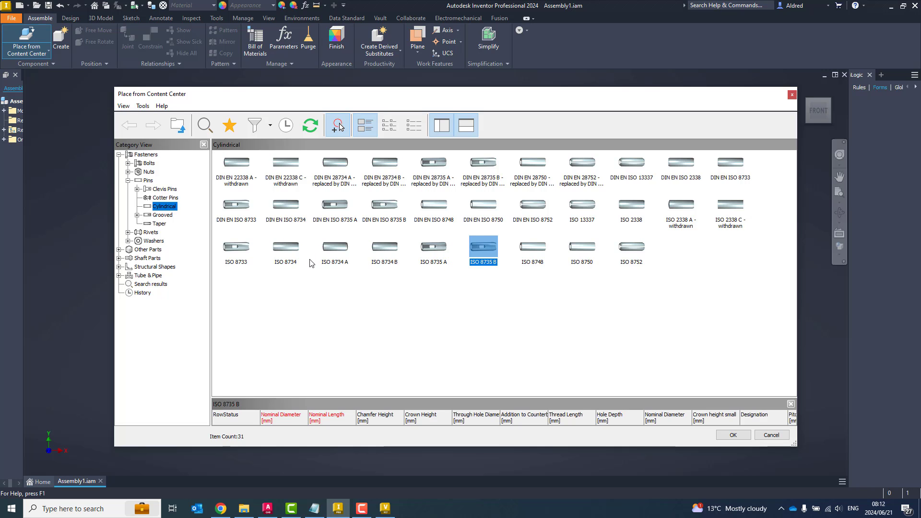